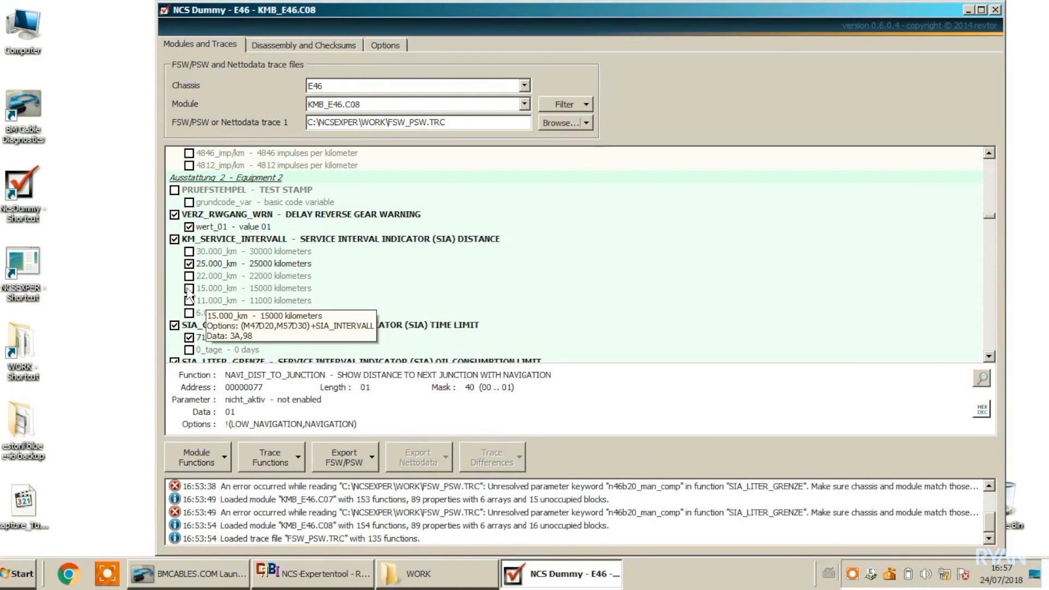
Close NCS Dummy after checking KM_SERVICE_INTERVALL: 25000 km ticked, 15000 km available.
click(188, 288)
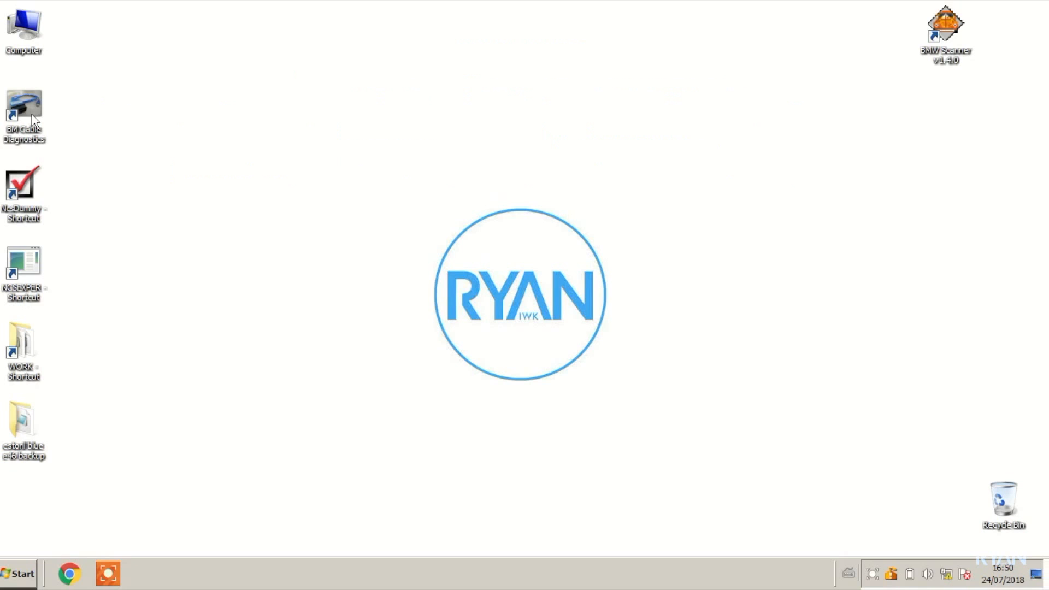
Launch INPA from BMCables, confirm battery and ignition read on, then quit INPA.
click(26, 107)
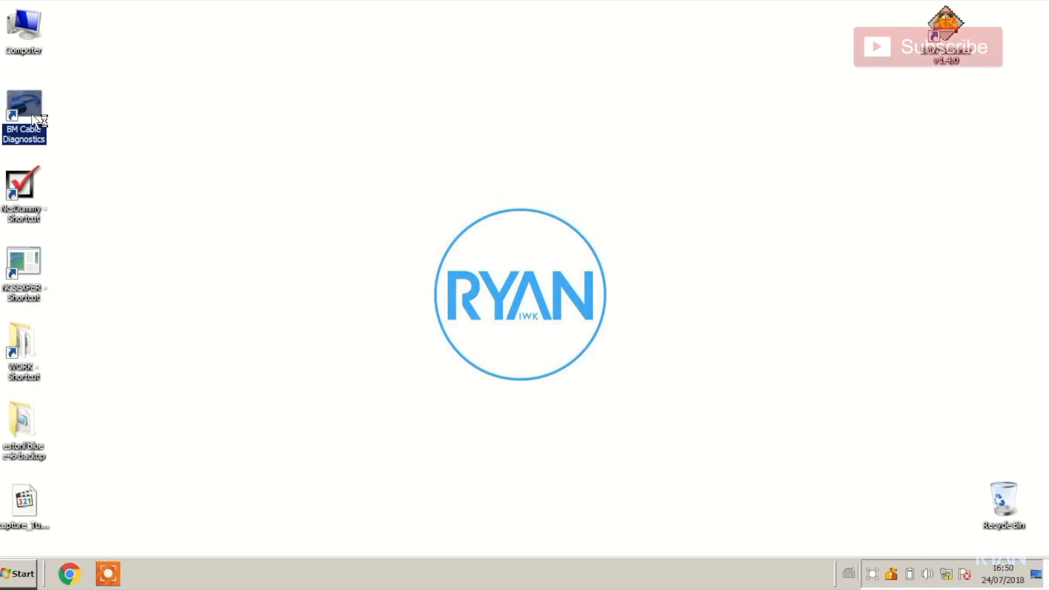
double_click(25, 104)
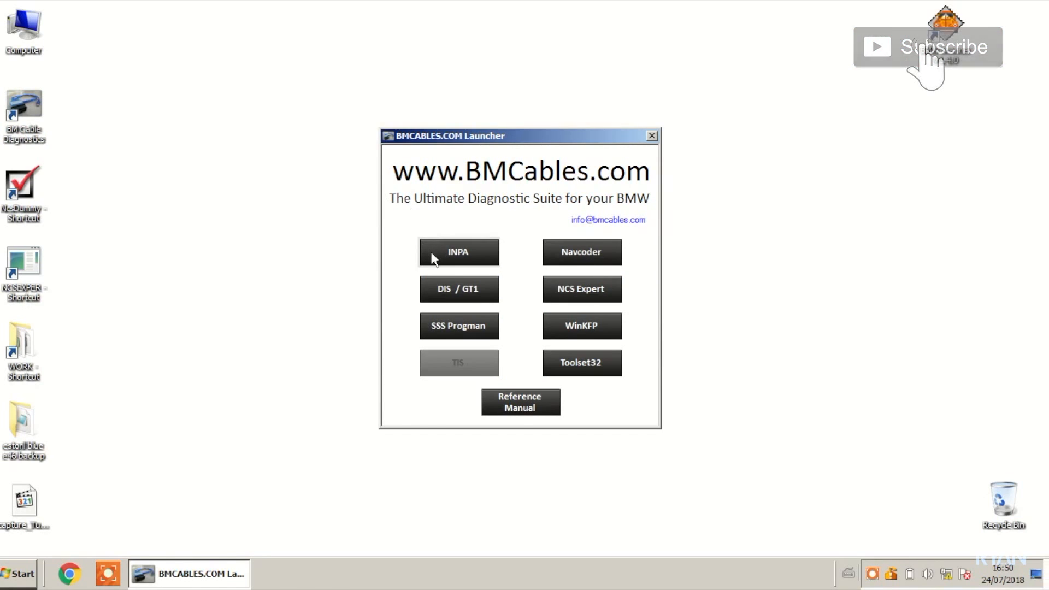
click(458, 252)
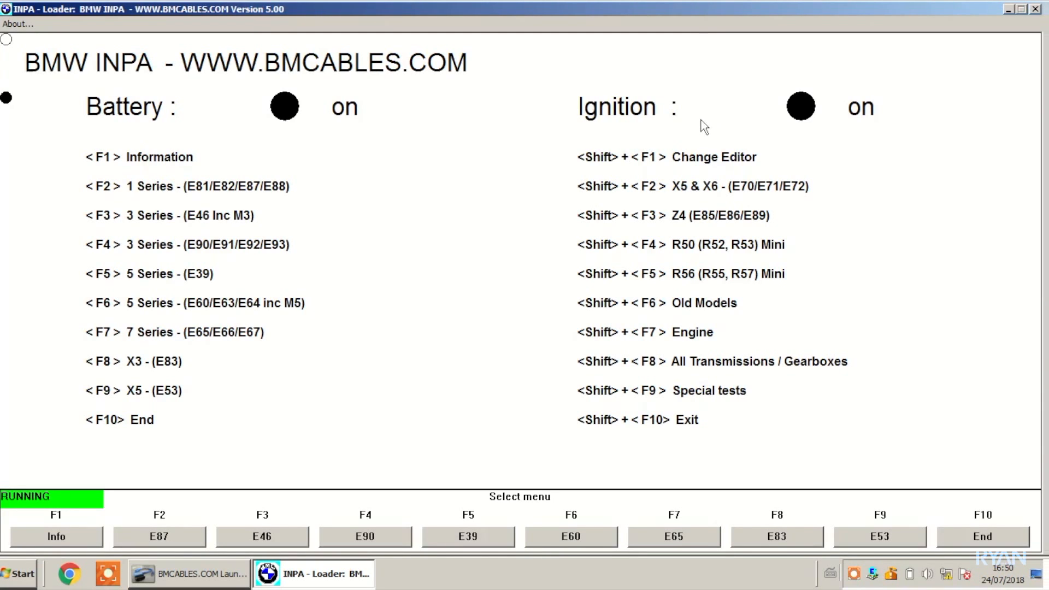
click(1033, 11)
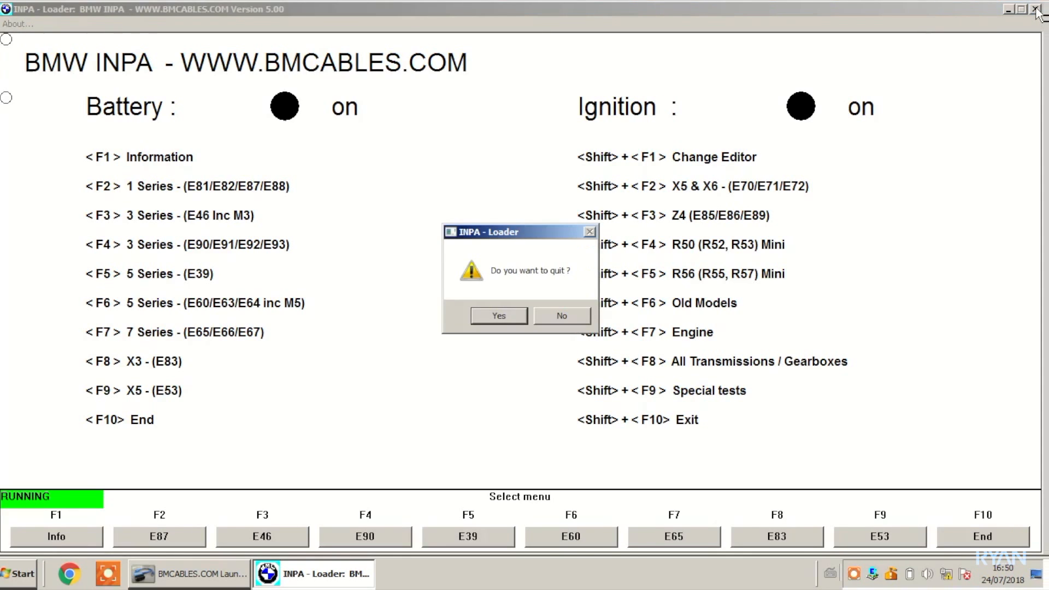
click(498, 316)
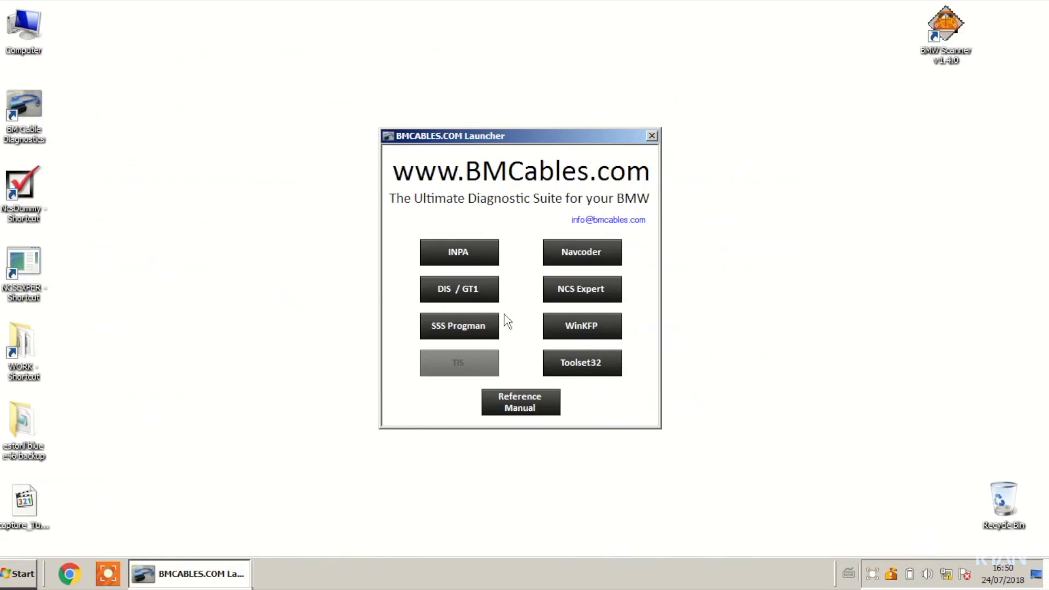
mouse_move(480, 358)
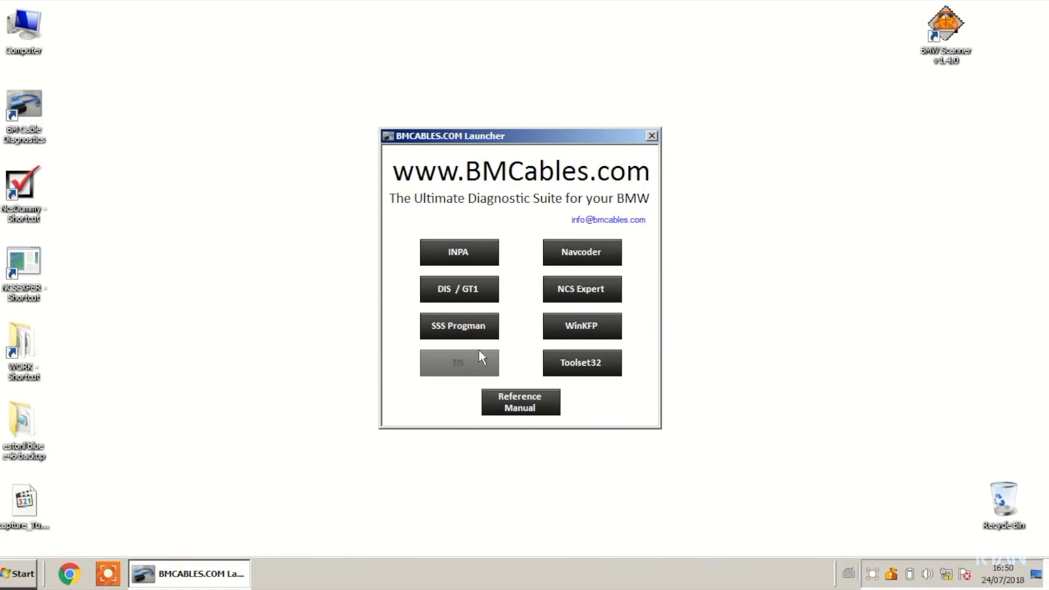
mouse_move(566, 302)
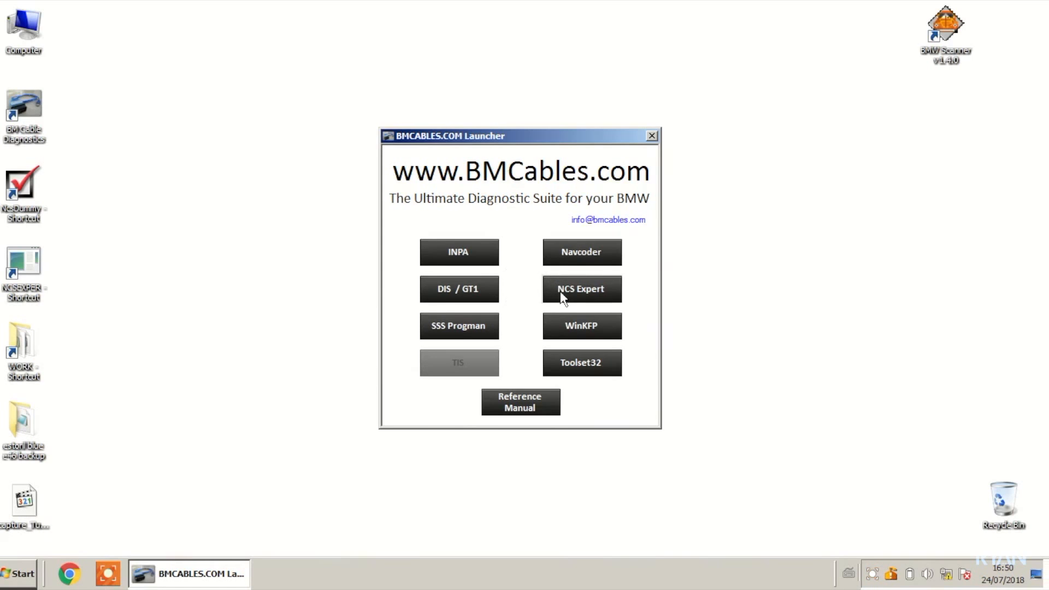
Launch NCS Expert and load Revtor's NCS Expert Profile.
click(581, 289)
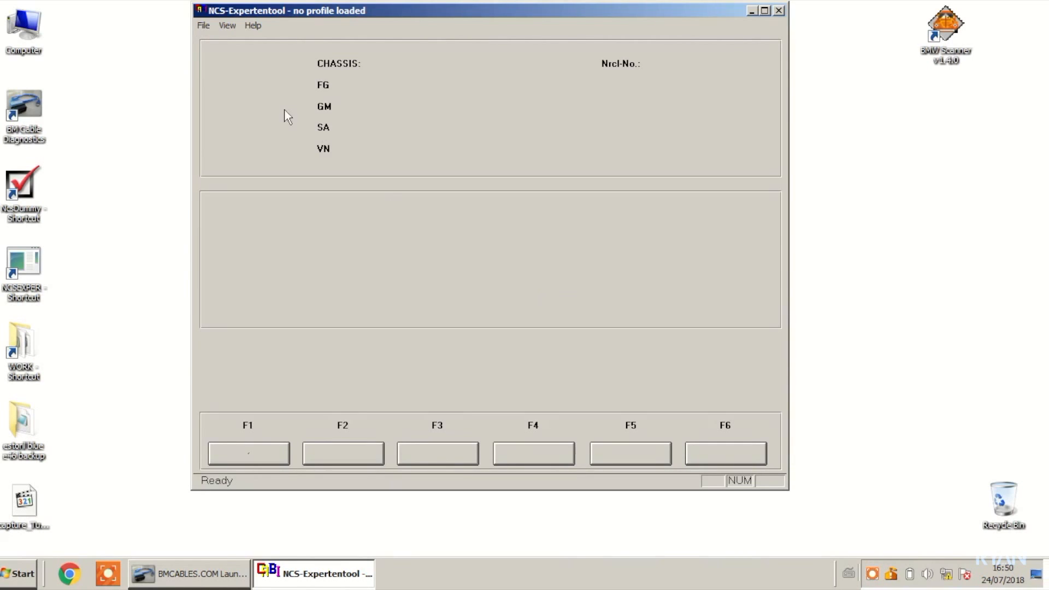
click(209, 25)
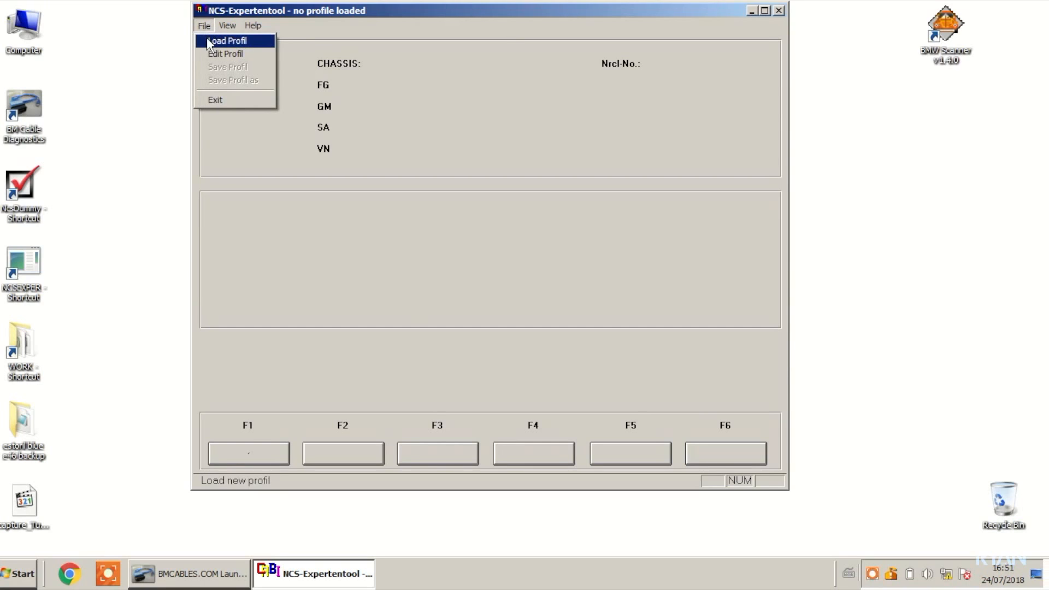
click(229, 41)
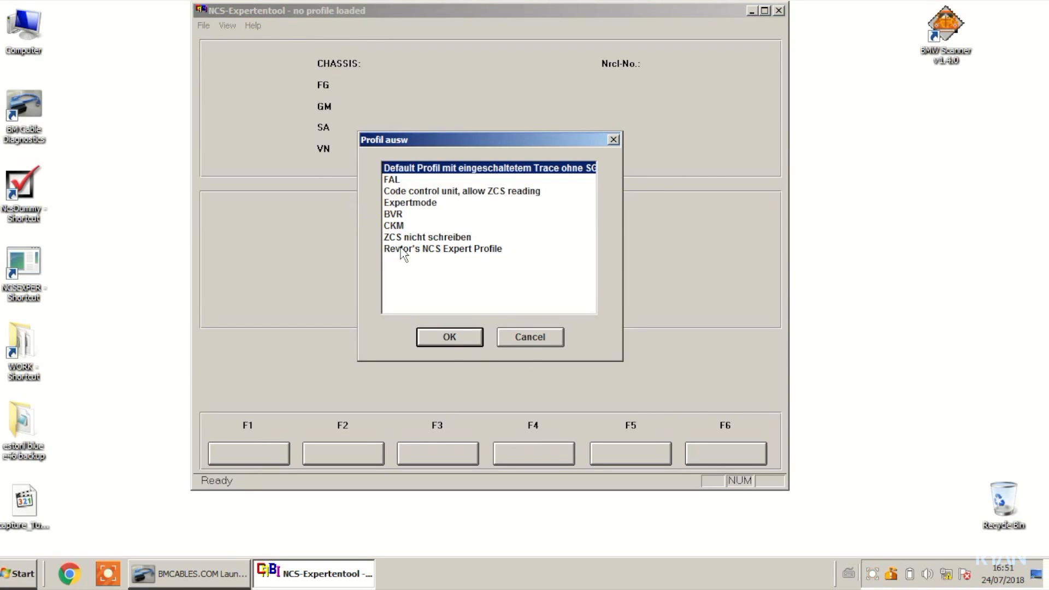
click(442, 248)
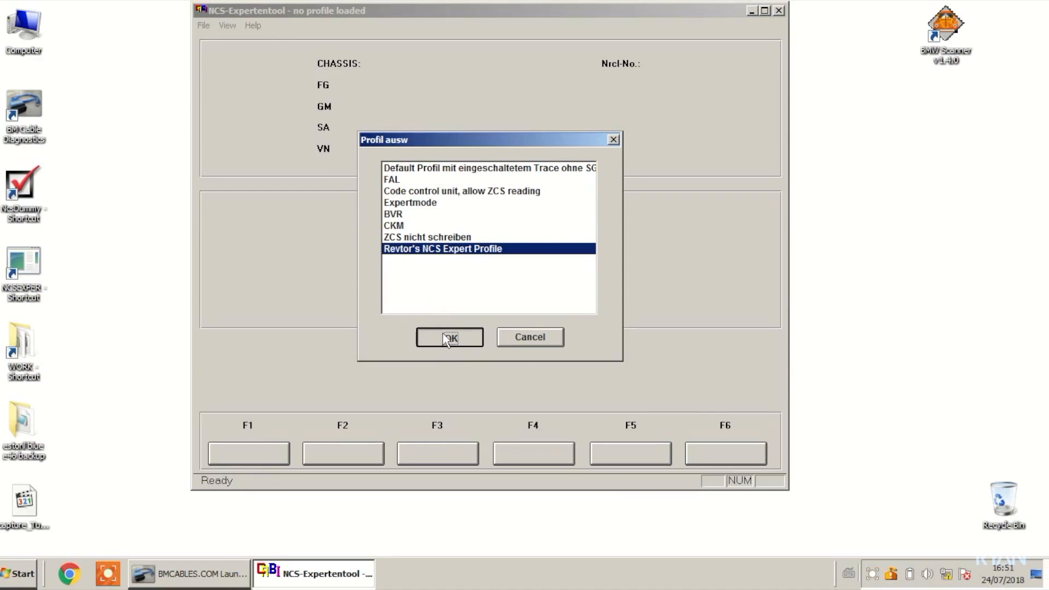
click(449, 337)
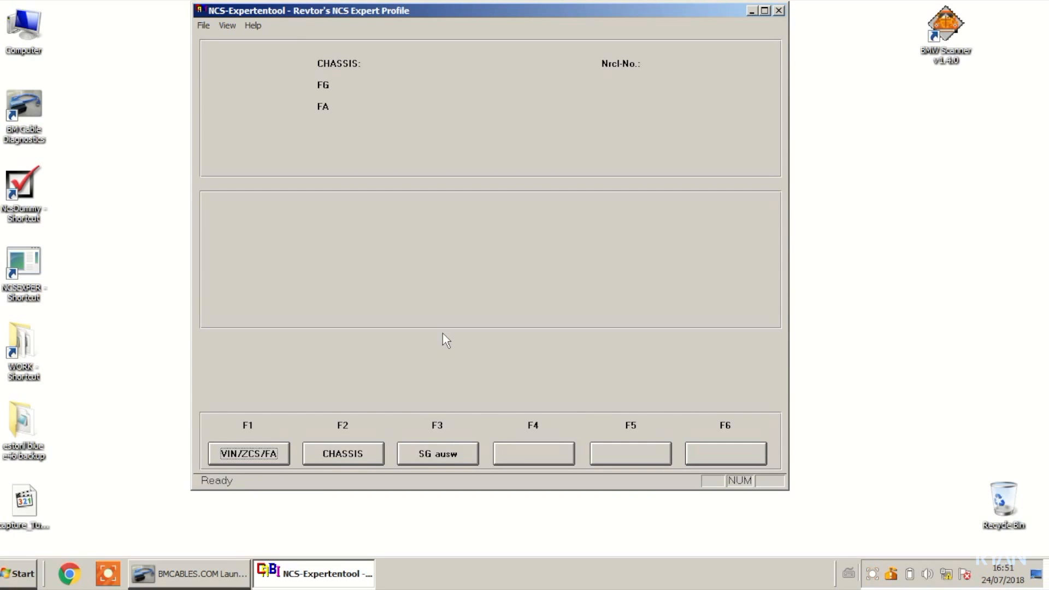
Read ZCS/FA vehicle order data for the E46 chassis from the AKMB control unit.
click(247, 452)
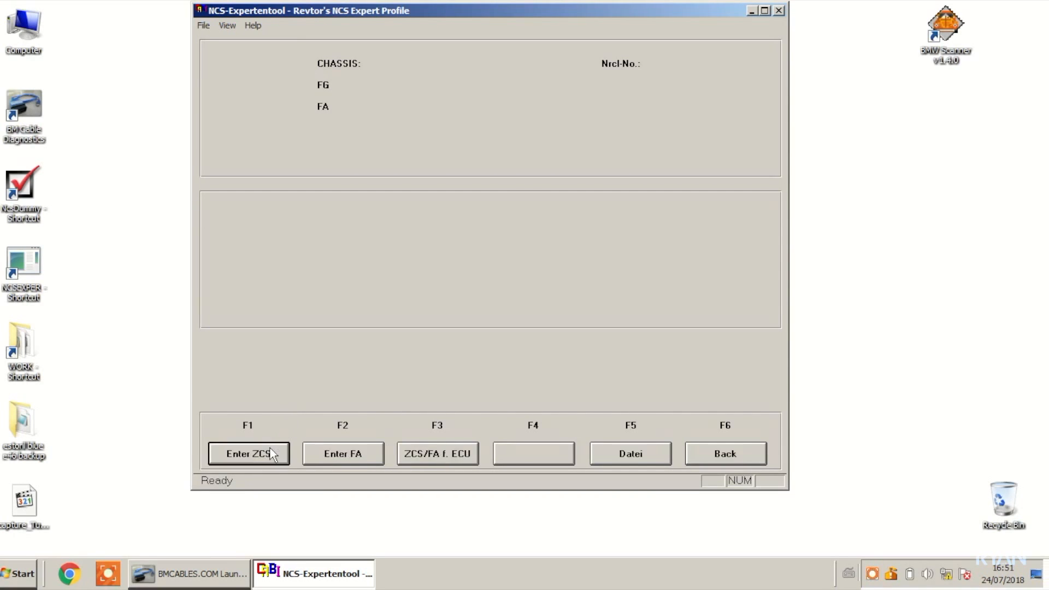
click(248, 453)
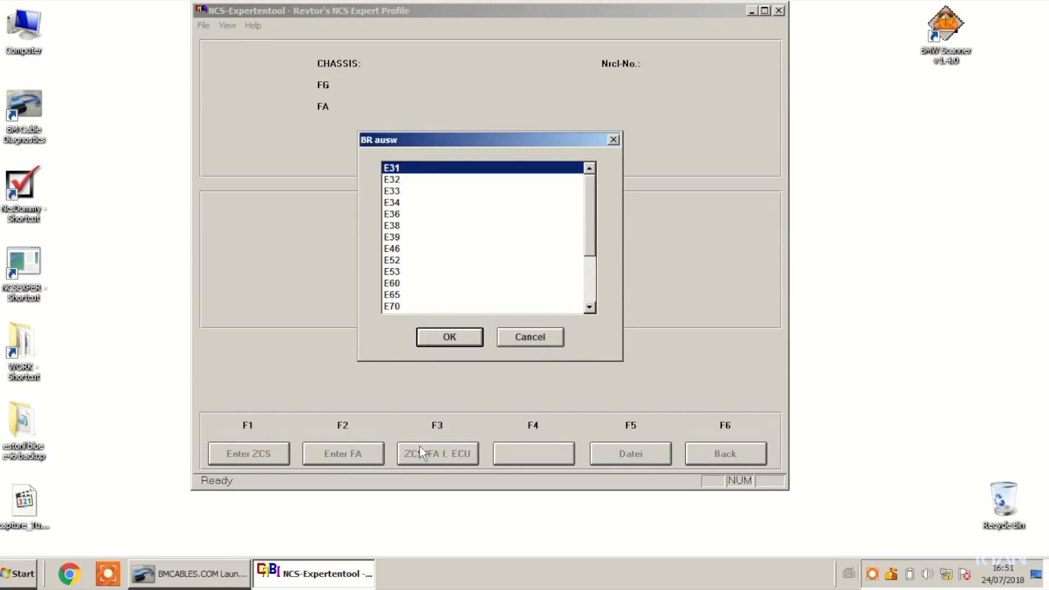
click(392, 247)
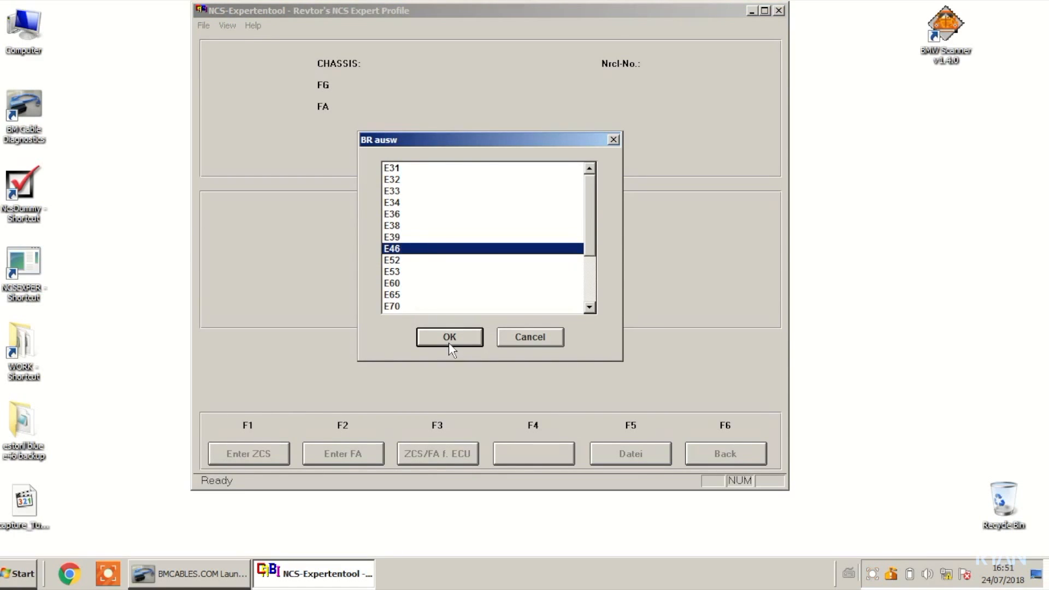
click(449, 337)
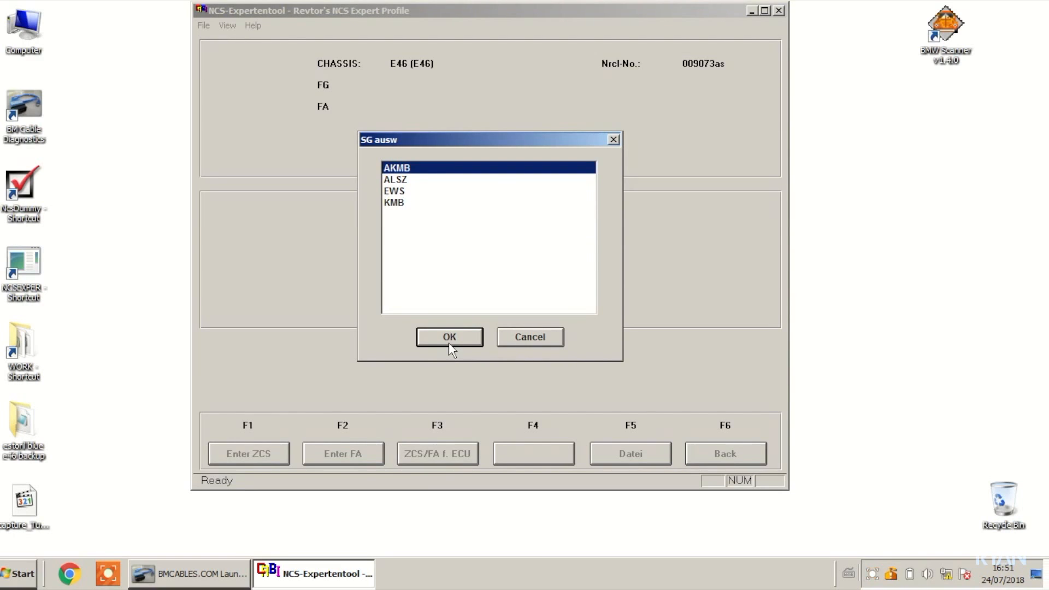
click(449, 336)
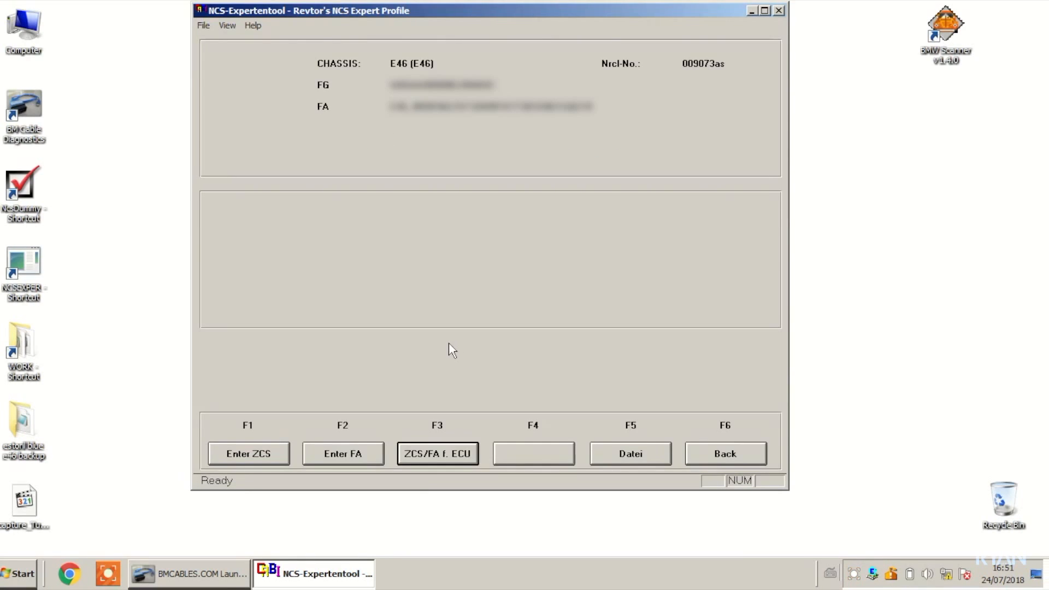
mouse_move(701, 456)
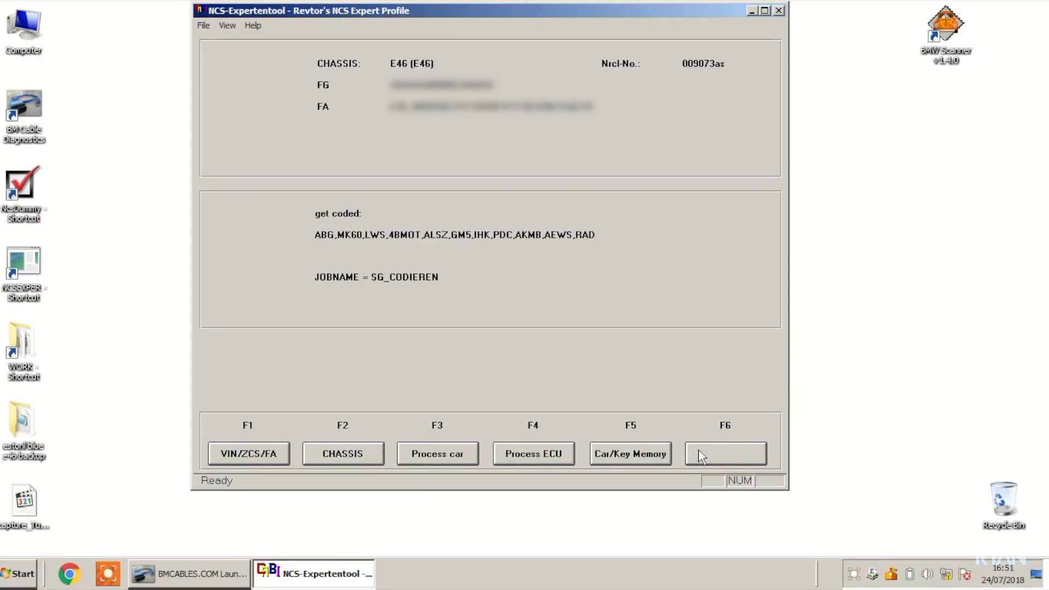
mouse_move(537, 471)
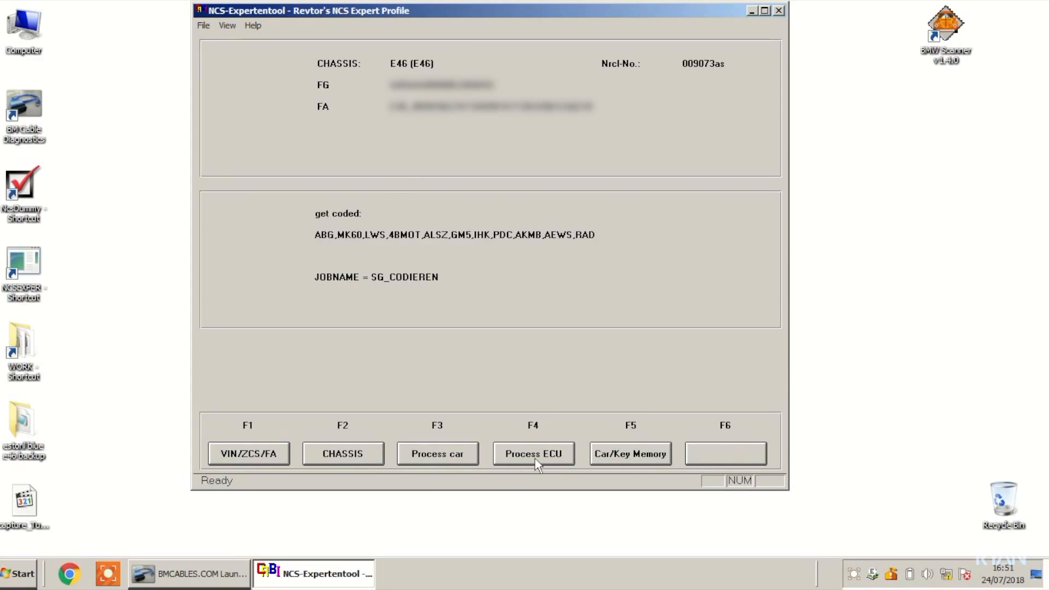
Select AKMB under Process ECU and accept its KMB_E46 coding data files.
click(533, 453)
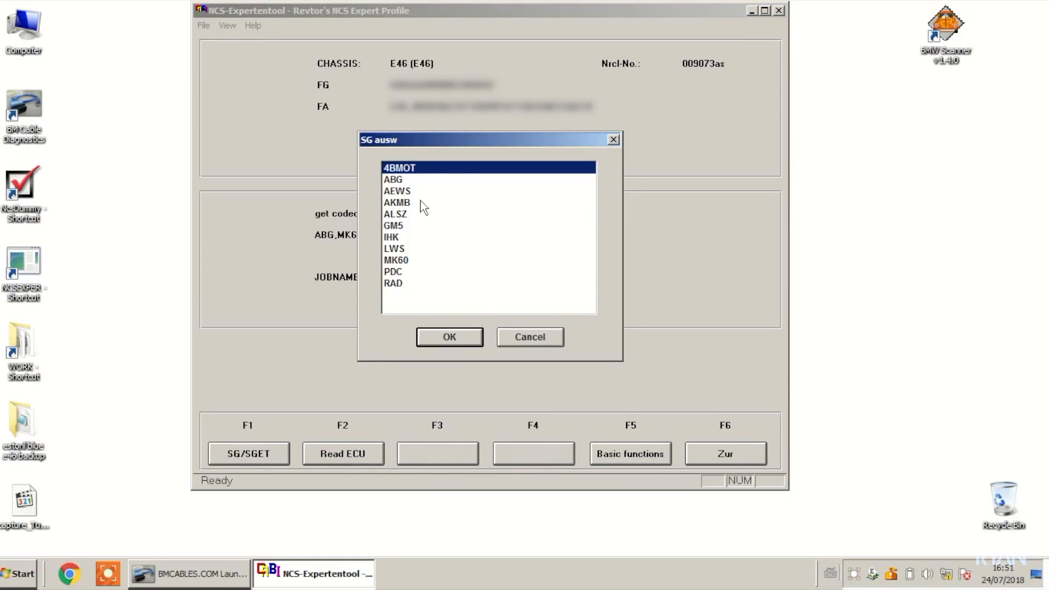
click(397, 202)
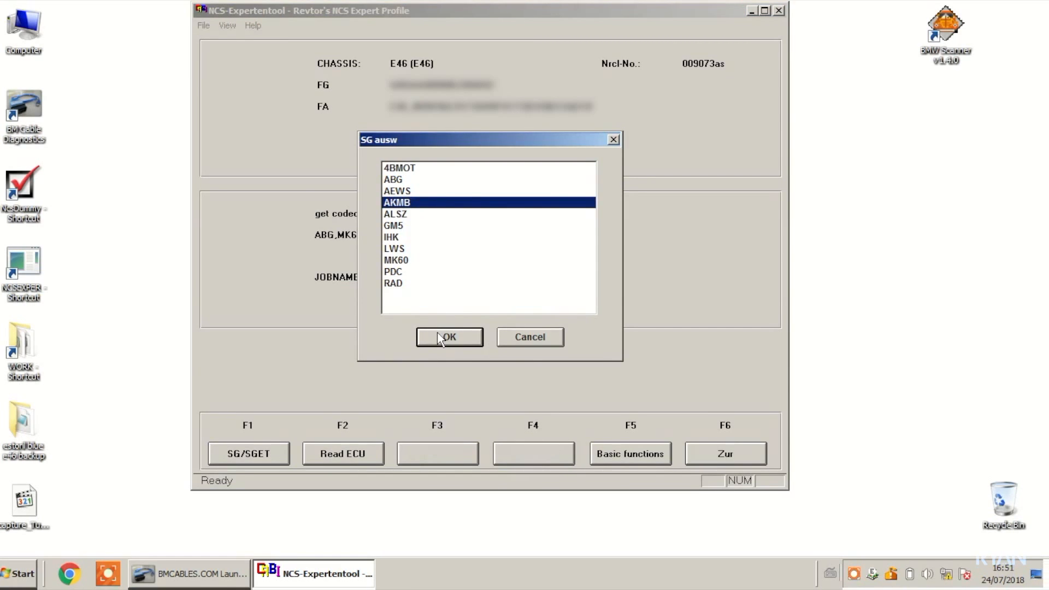
click(449, 337)
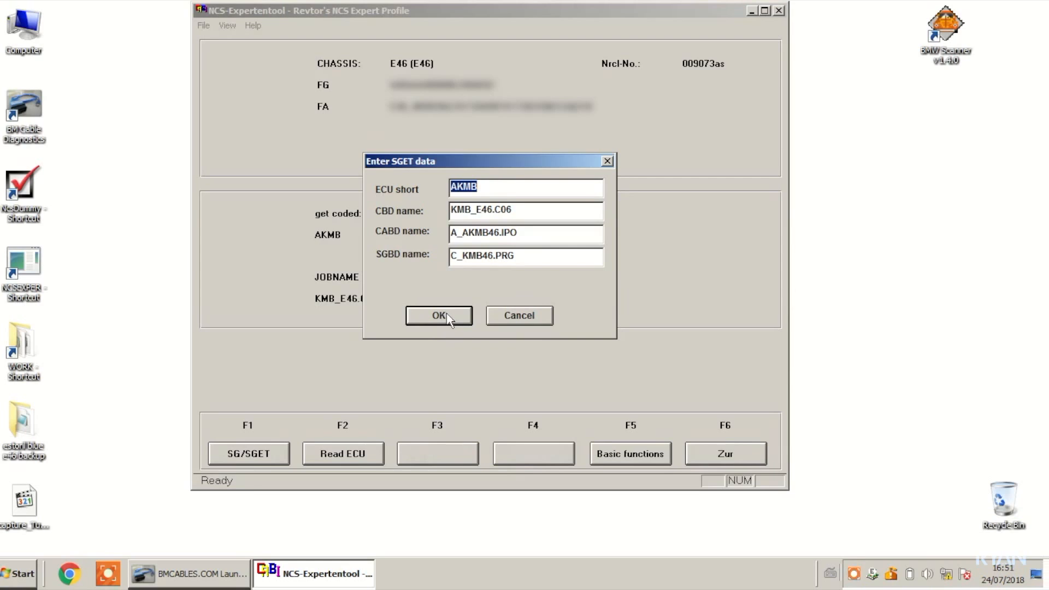
click(438, 316)
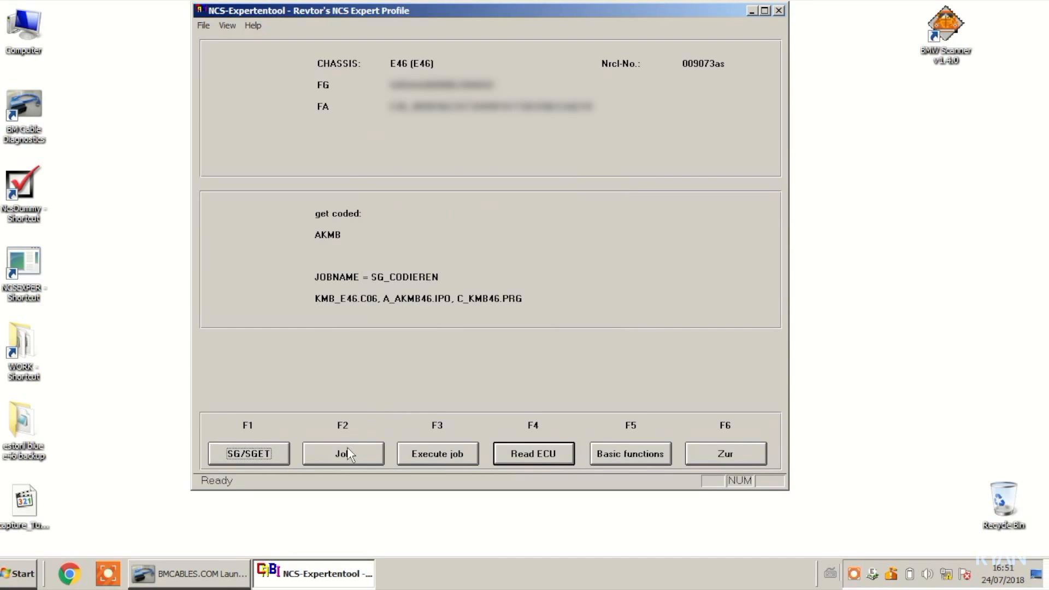
mouse_move(415, 290)
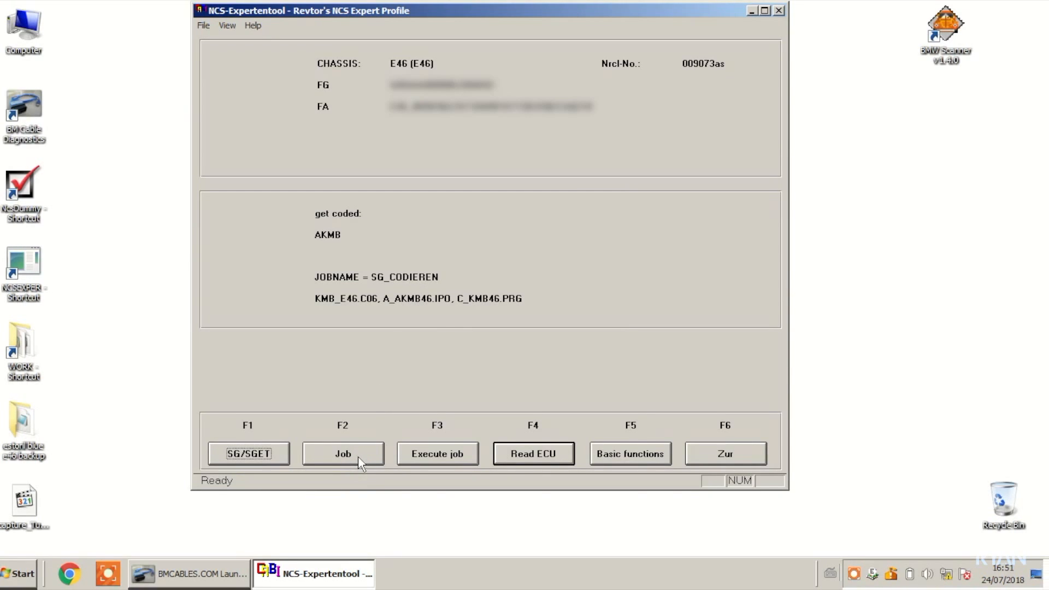
Change the AKMB job from SG_CODIEREN to CODIERDATEN_LESEN.
click(342, 453)
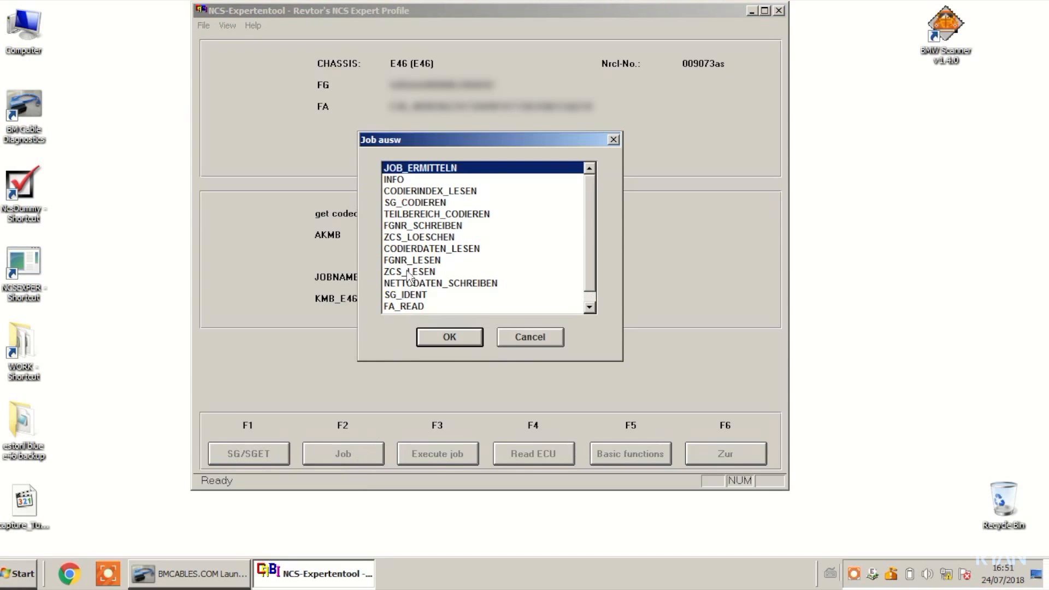
mouse_move(435, 226)
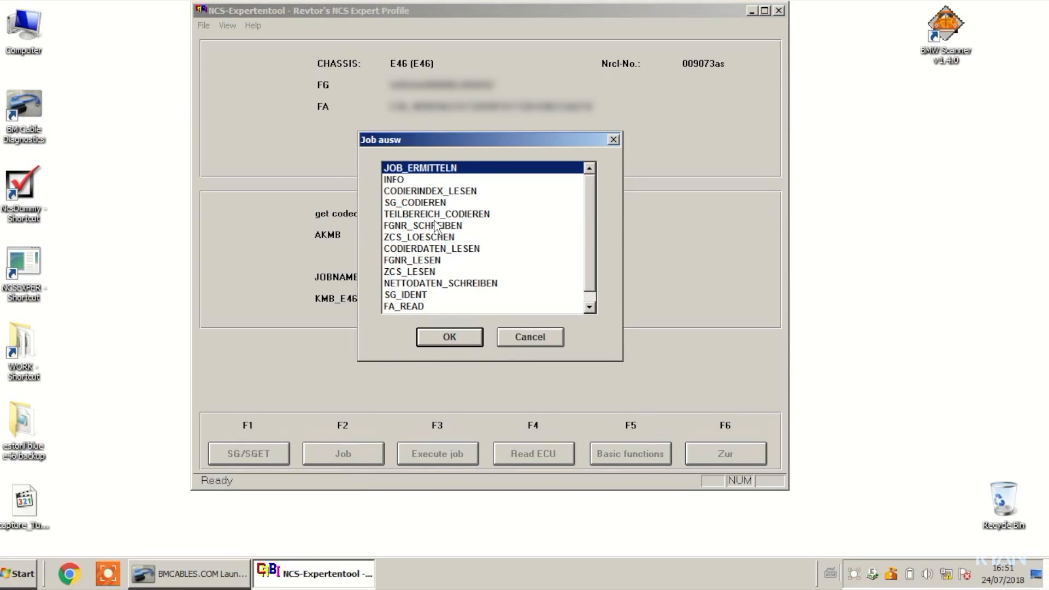
mouse_move(444, 254)
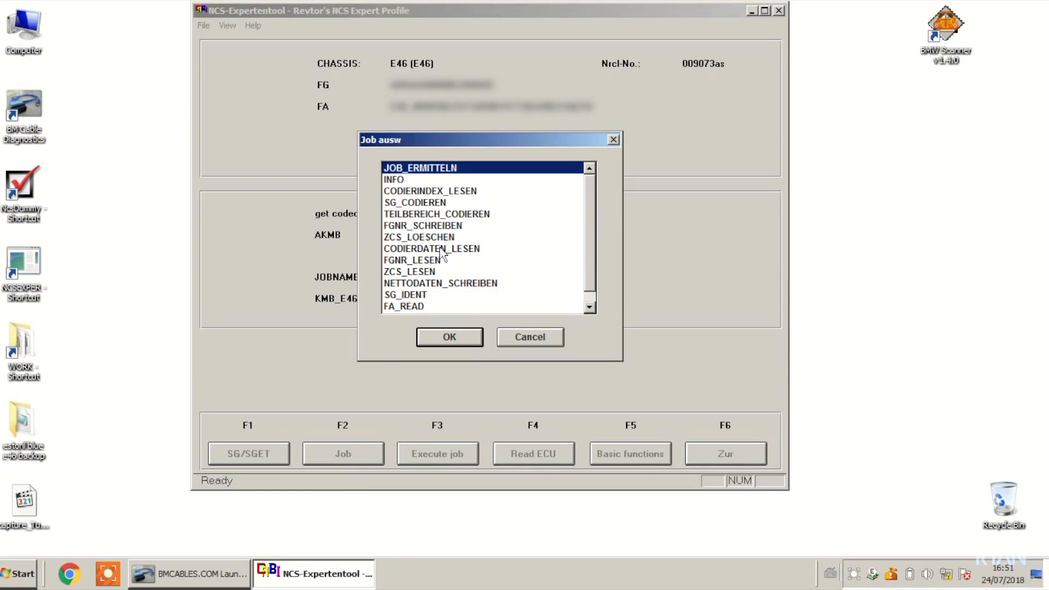
click(431, 248)
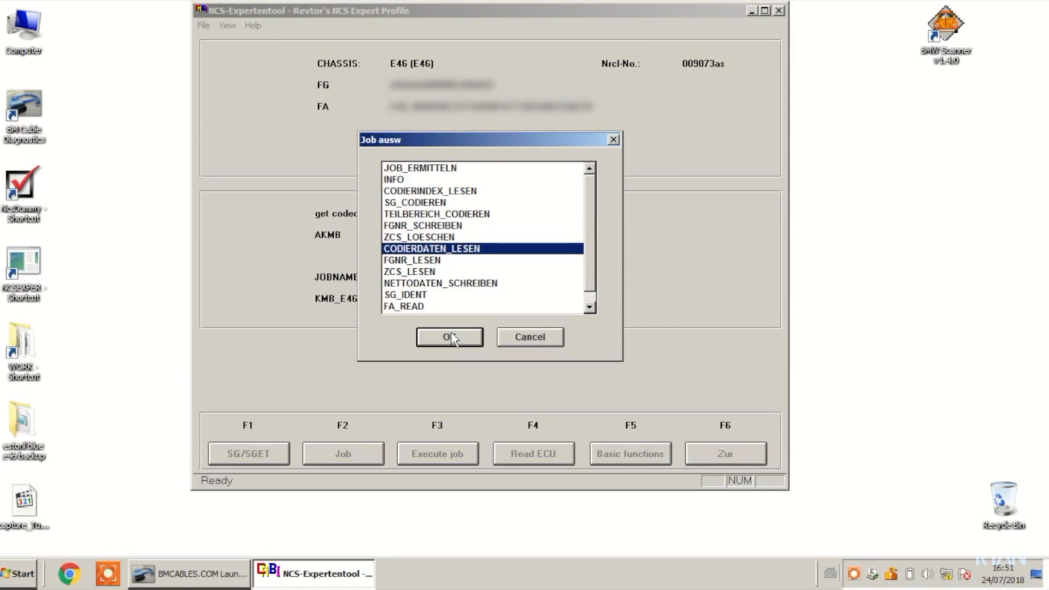
click(448, 337)
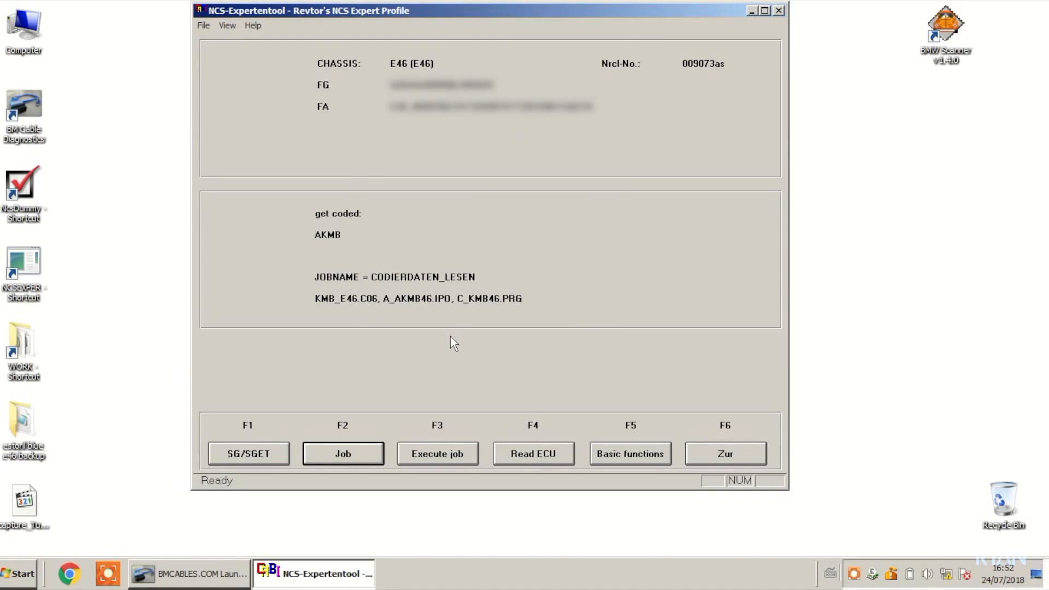
mouse_move(413, 316)
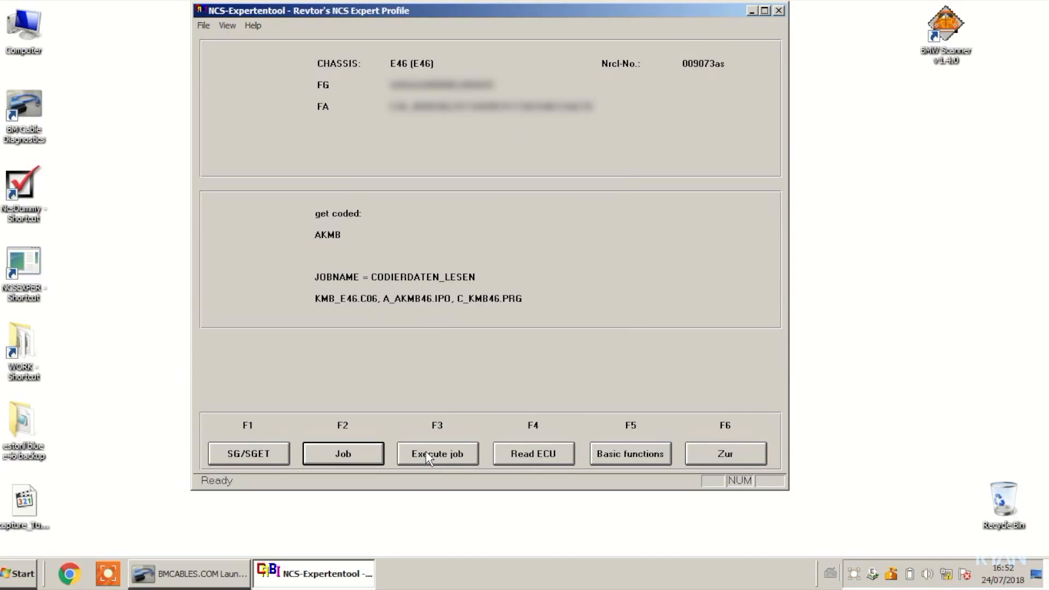
Execute CODIERDATEN_LESEN on AKMB and wait for 'Coding ended'.
click(437, 453)
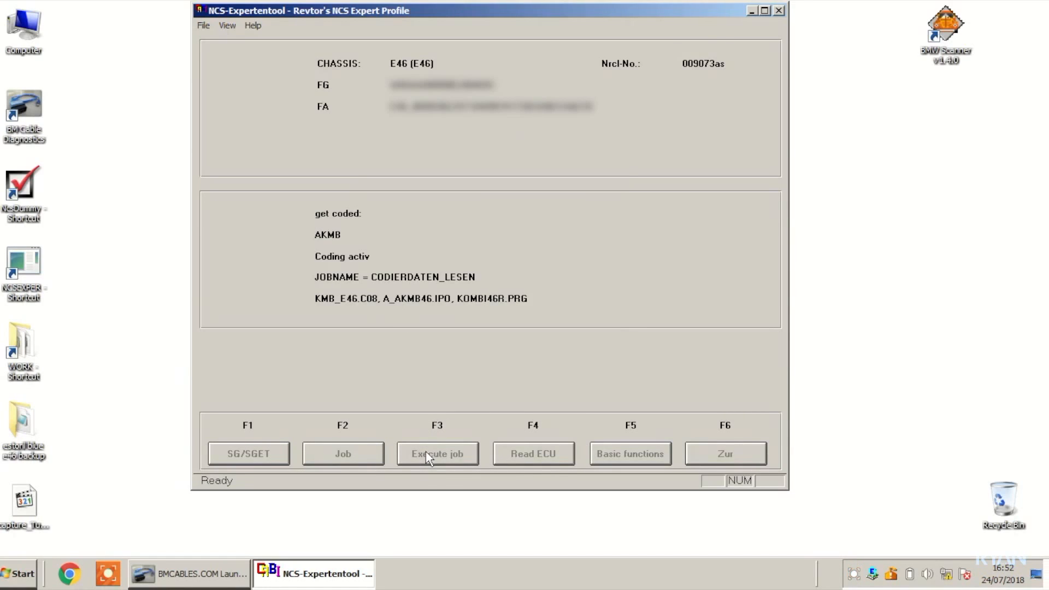
click(438, 453)
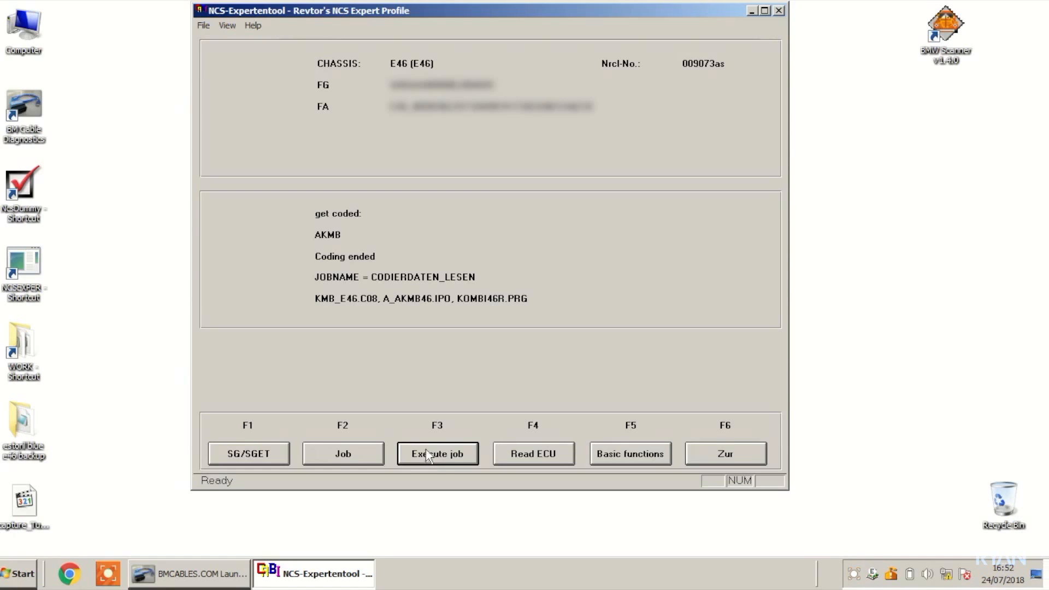
mouse_move(31, 358)
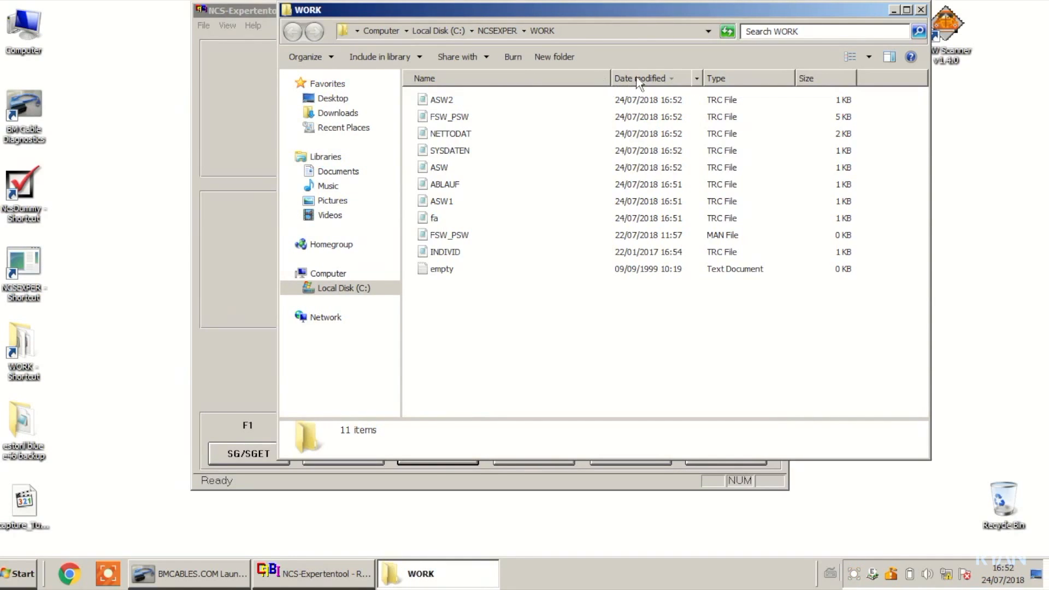
mouse_move(464, 132)
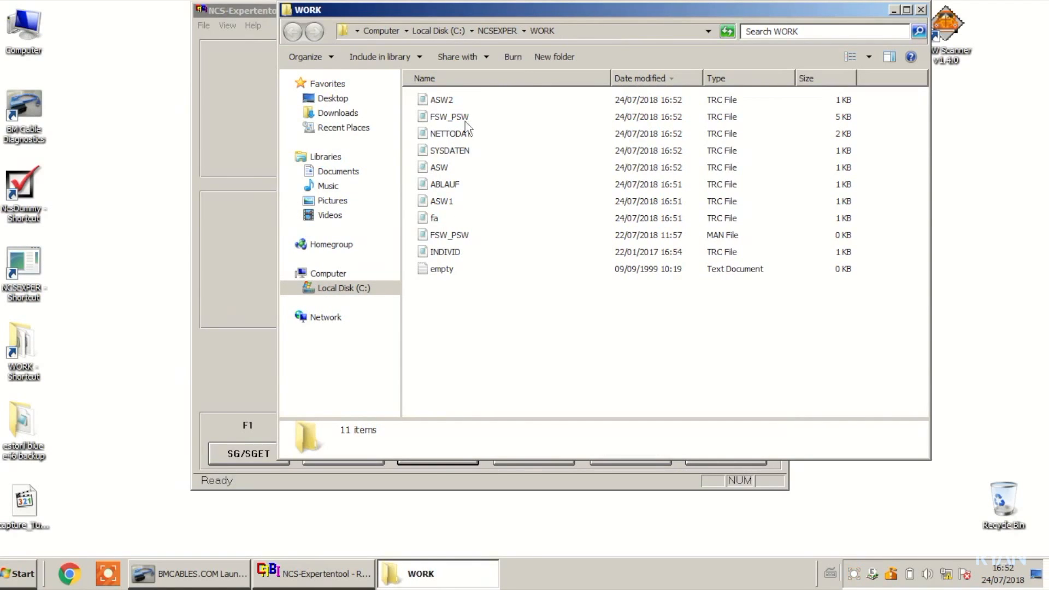
View FSW_PSW.TRC from C:\NCSEXPER\WORK in Notepad, scroll through, and close it.
click(448, 116)
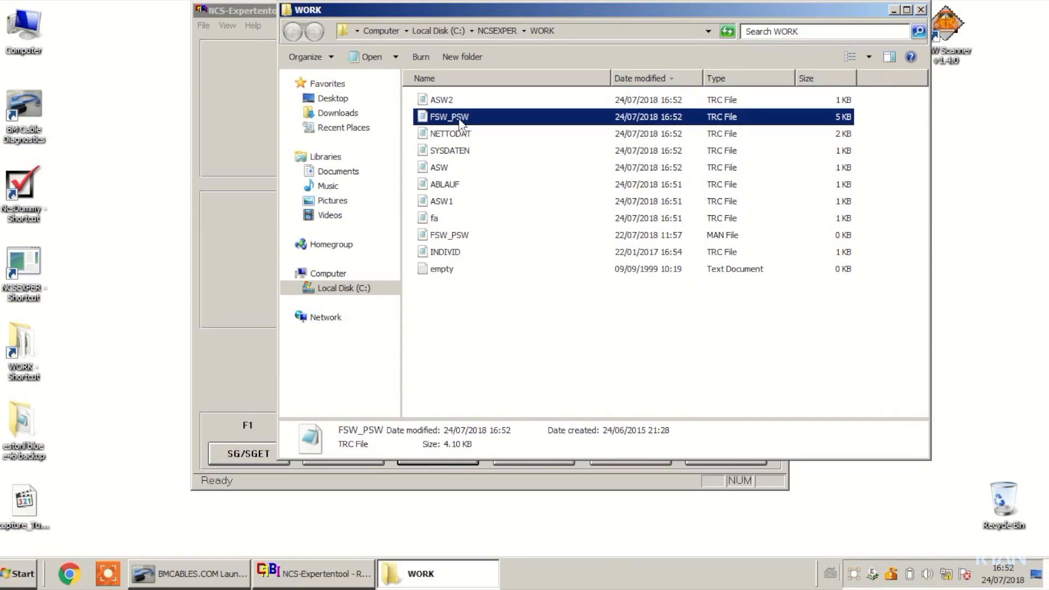
double_click(444, 116)
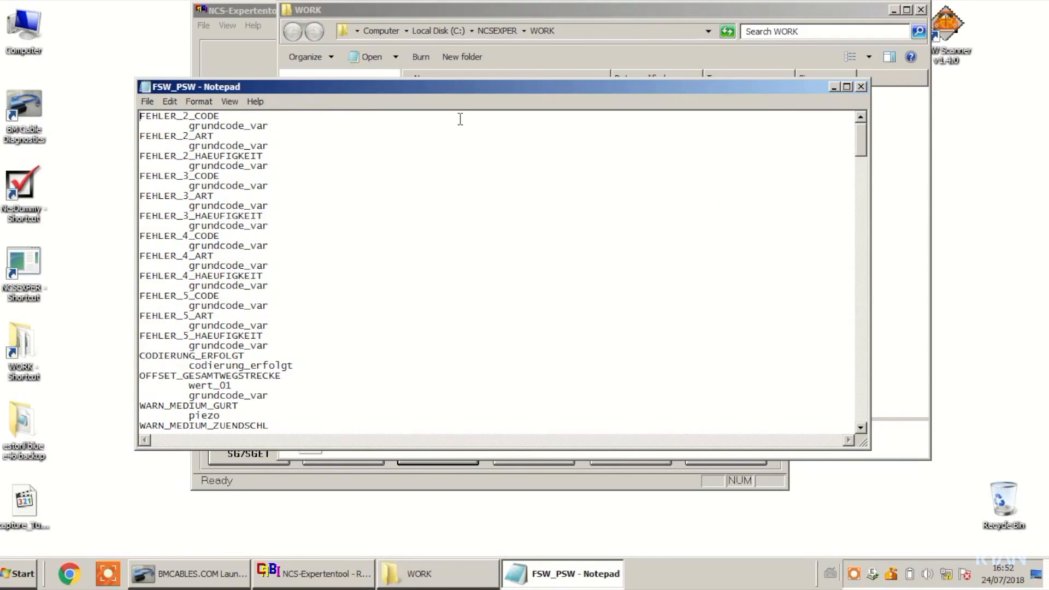
mouse_move(838, 452)
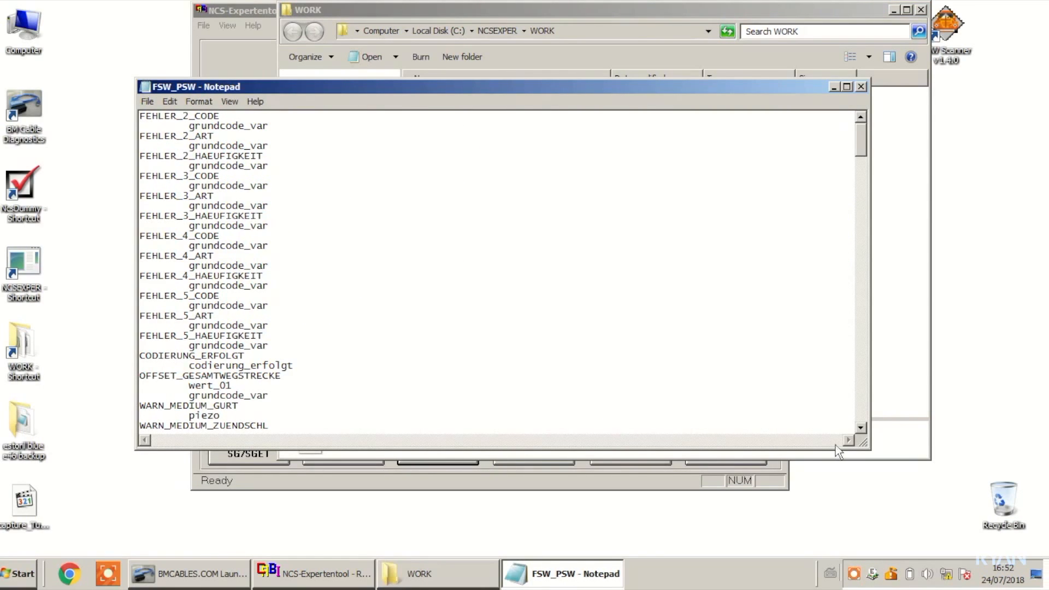
scroll(down, 3)
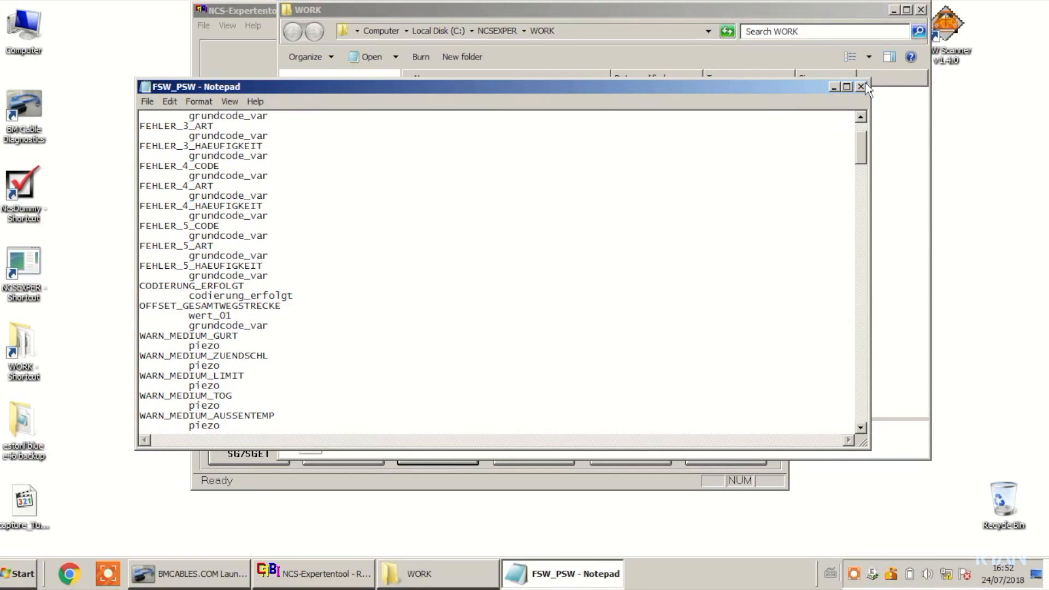
click(860, 86)
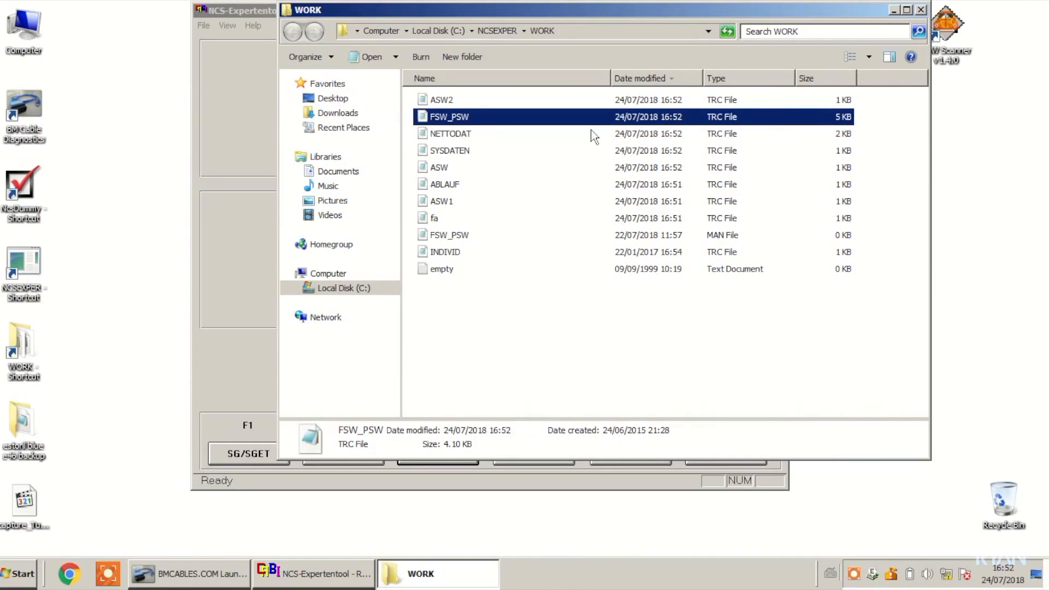
Copy FSW_PSW.TRC into the estoril blue e46 backup folder.
right_click(449, 116)
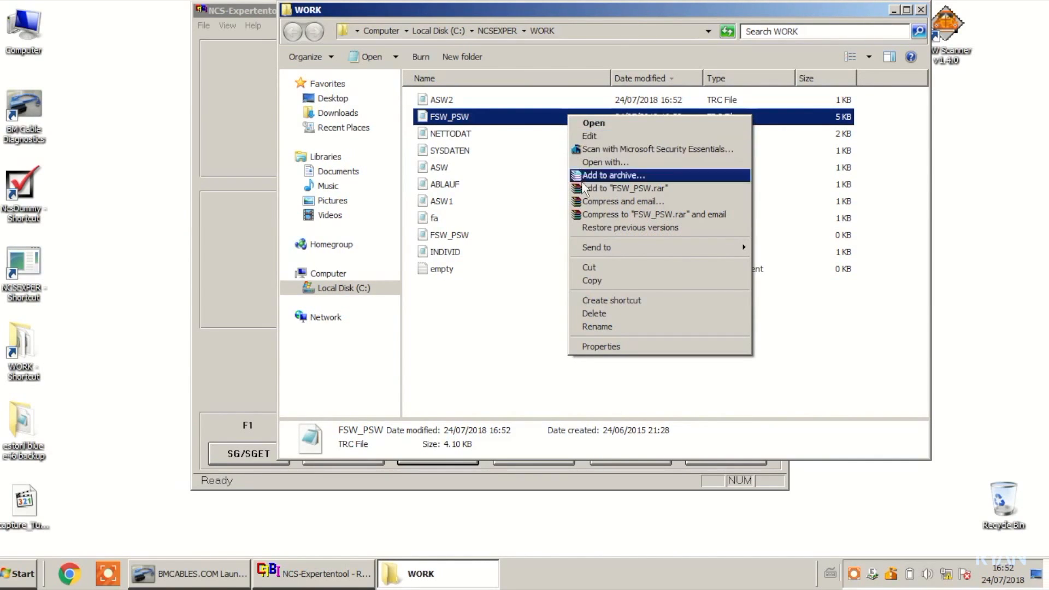
click(610, 290)
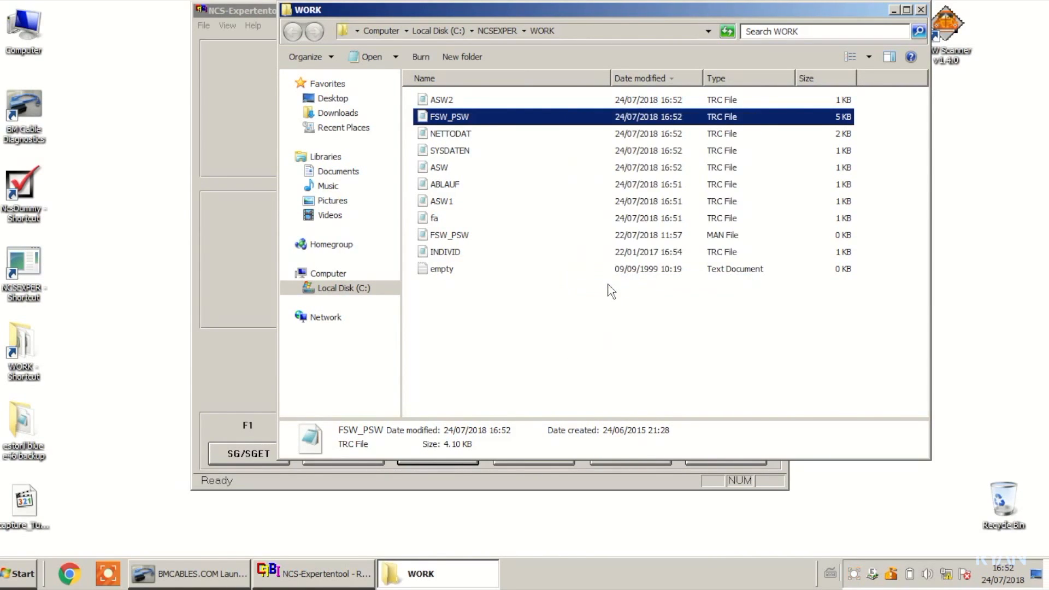
mouse_move(19, 421)
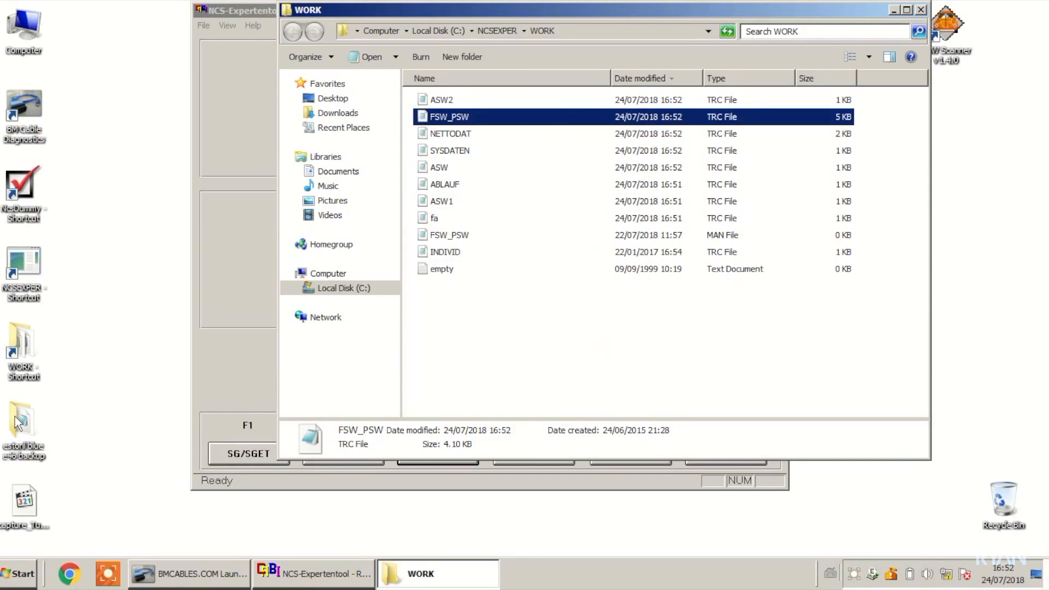
double_click(21, 422)
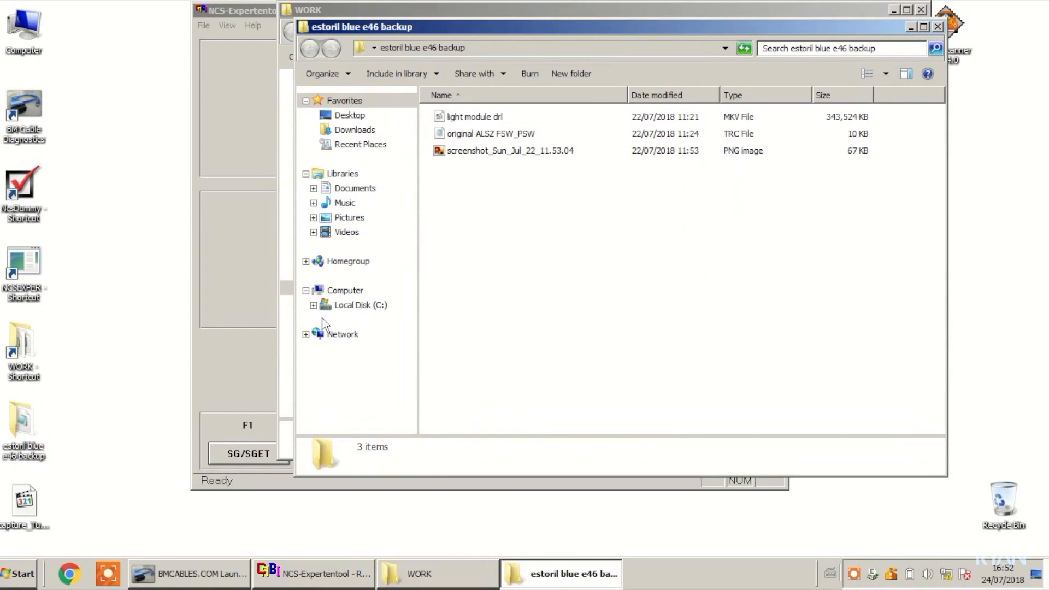
right_click(481, 280)
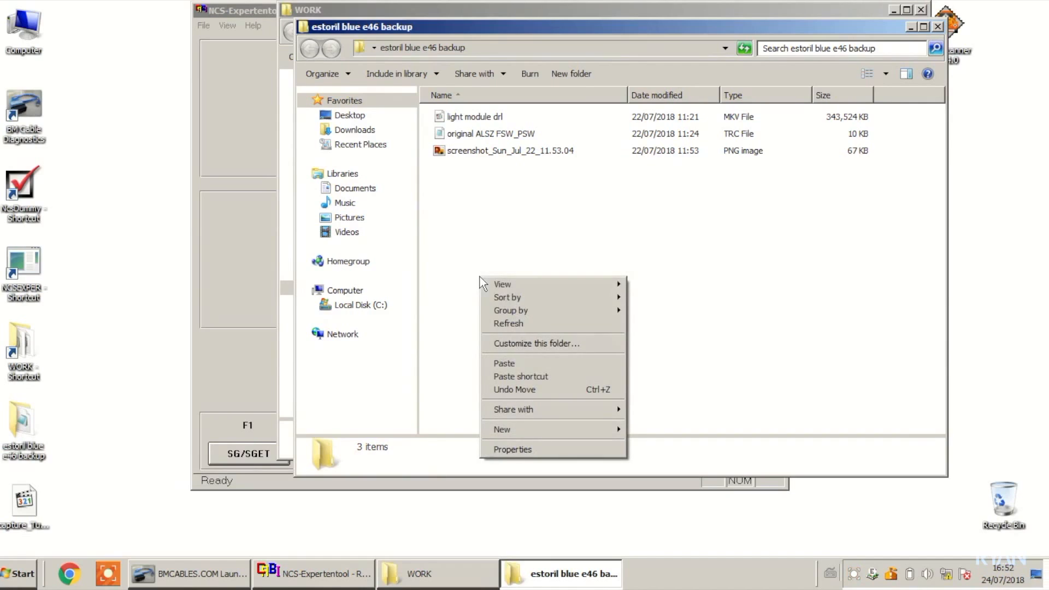
mouse_move(505, 354)
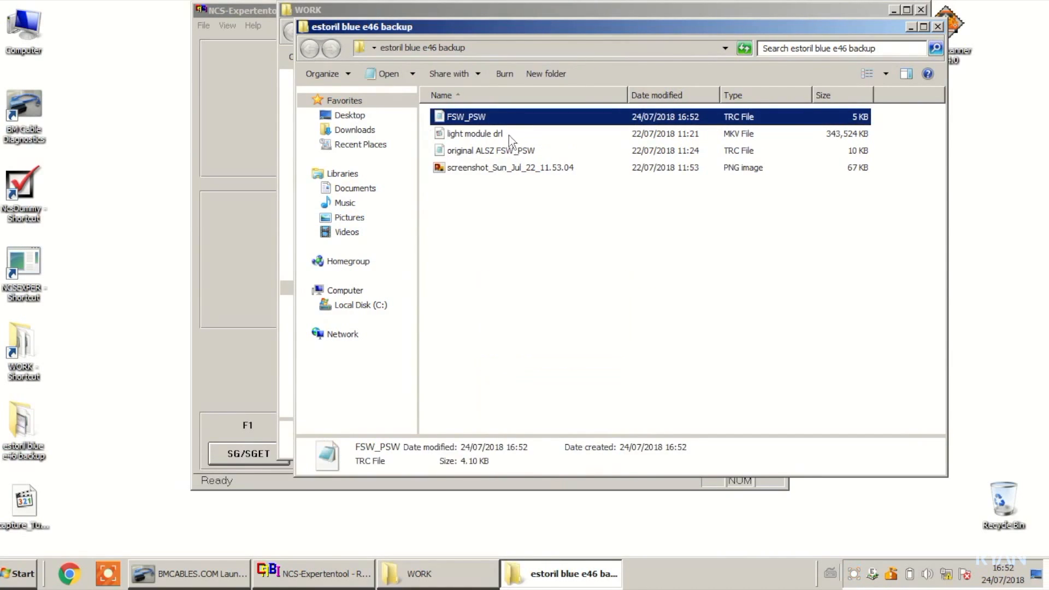
Rename the pasted trace copy to 'AKMB origina'.
right_click(463, 116)
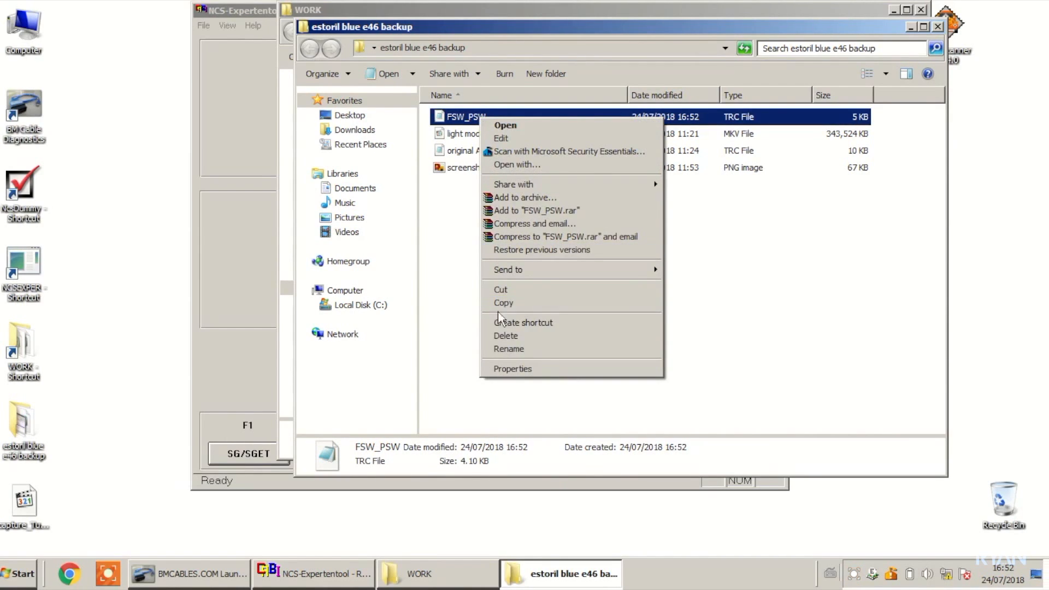
click(508, 348)
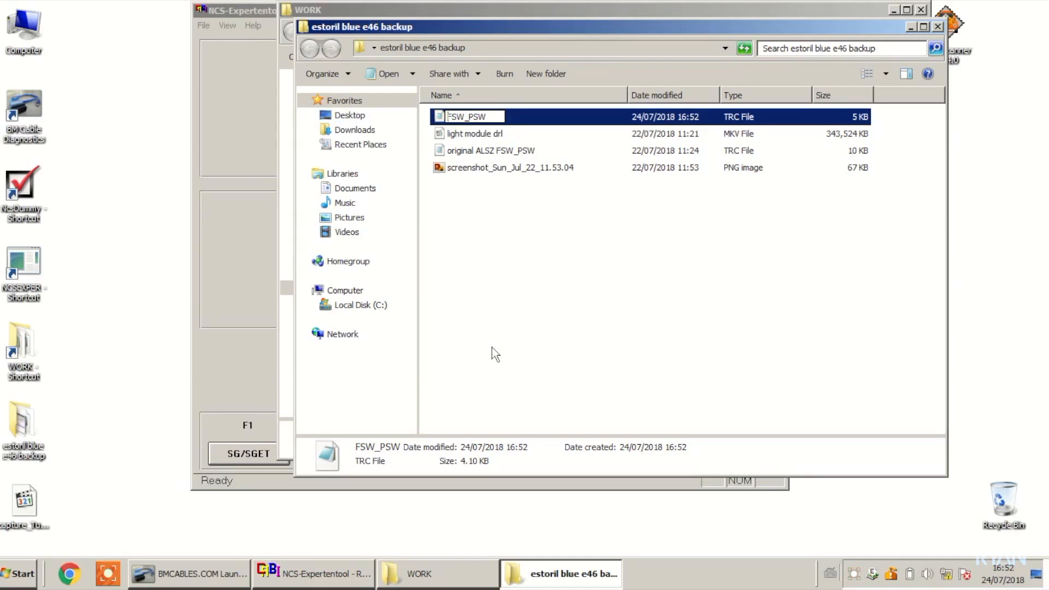
text(AKMB origina)
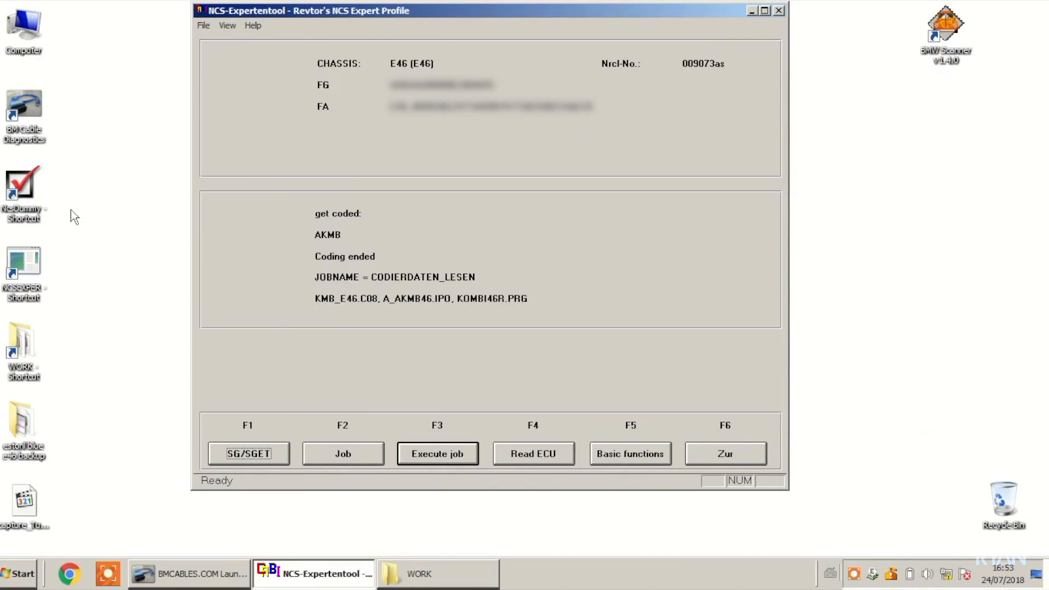
Launch NCS Dummy, select module KMB_E46.C06, and open the trace-file browser.
click(20, 186)
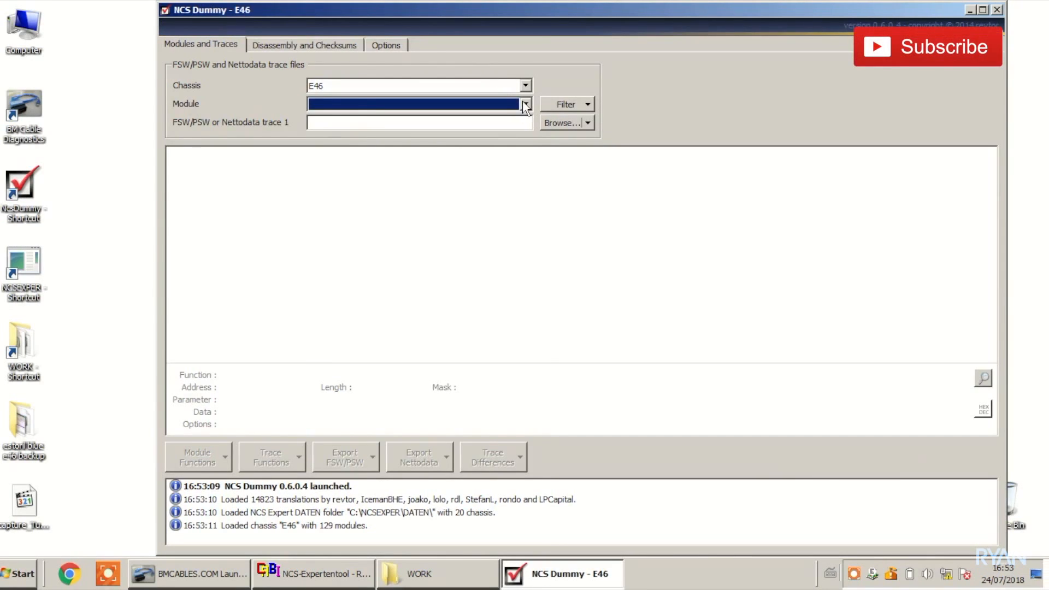
click(524, 104)
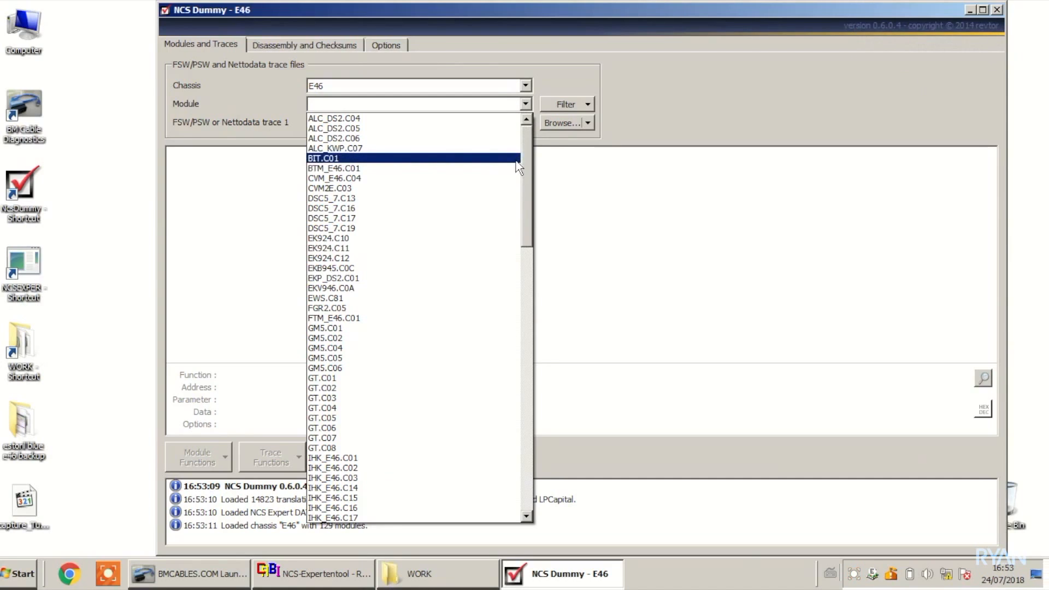
scroll(down, 3)
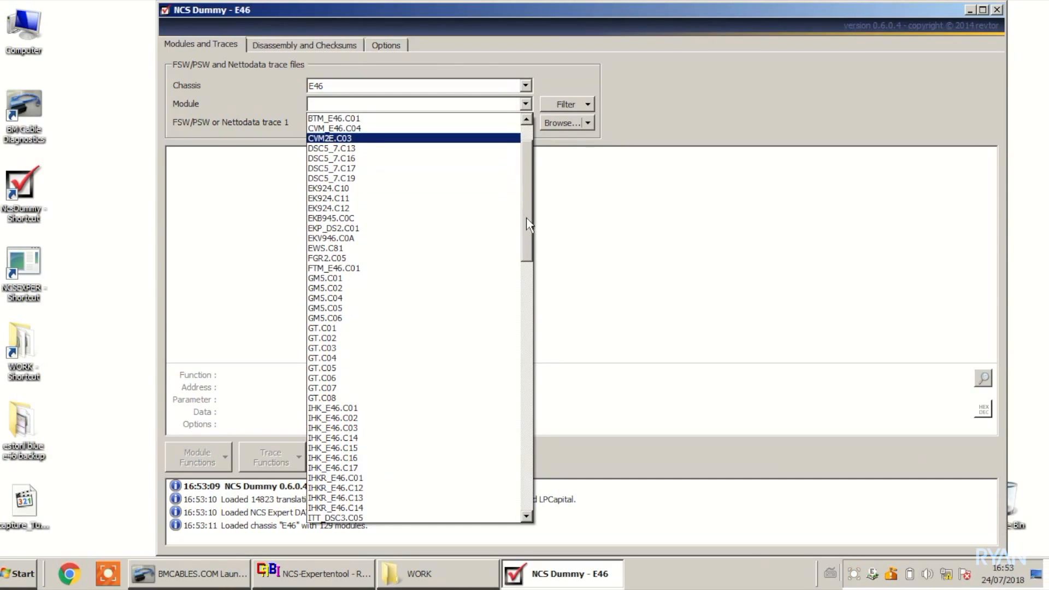
scroll(down, 3)
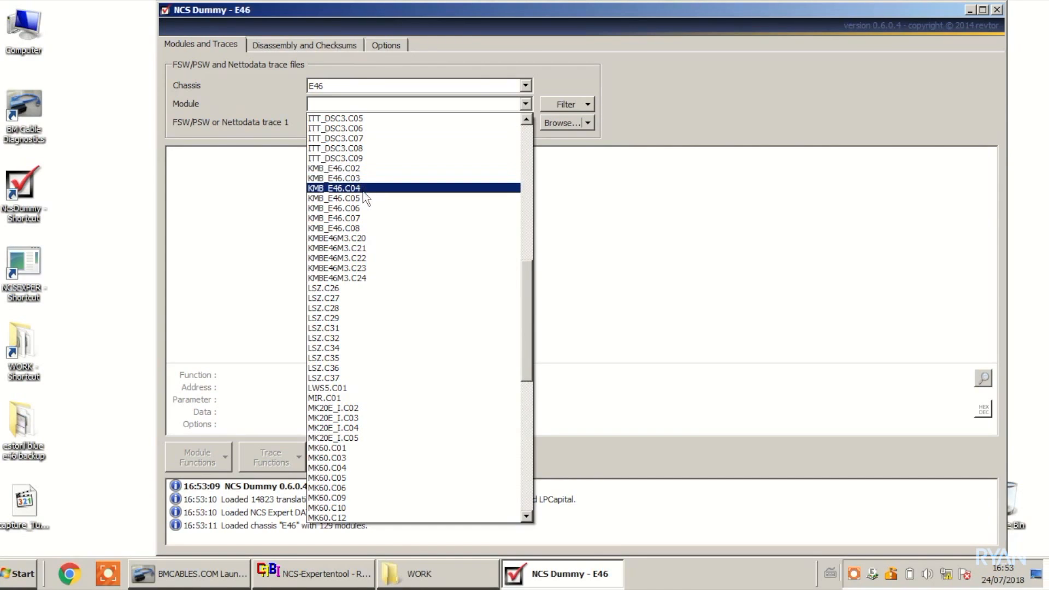
click(333, 207)
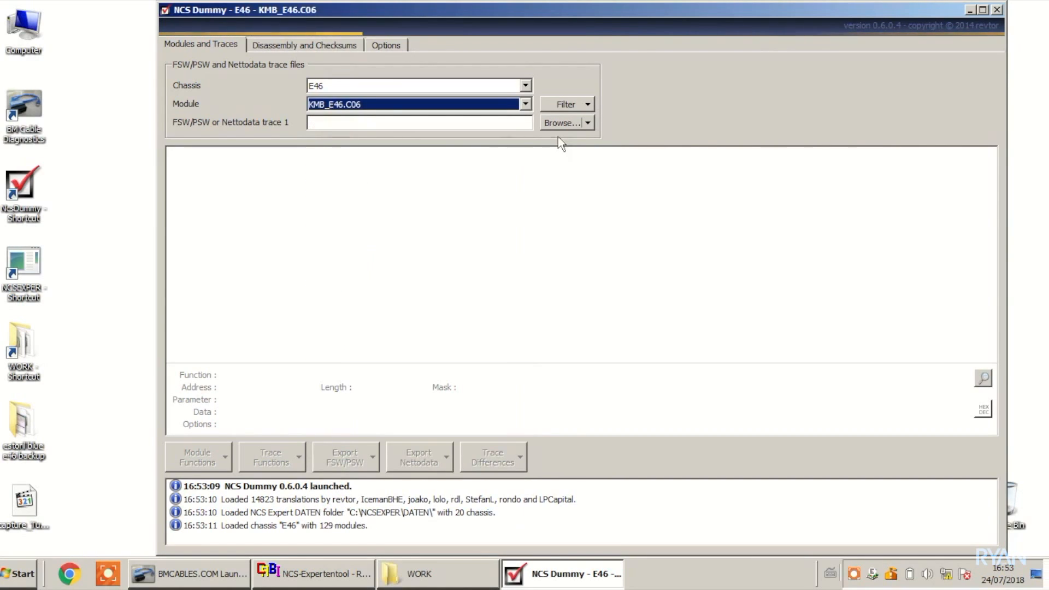
click(562, 123)
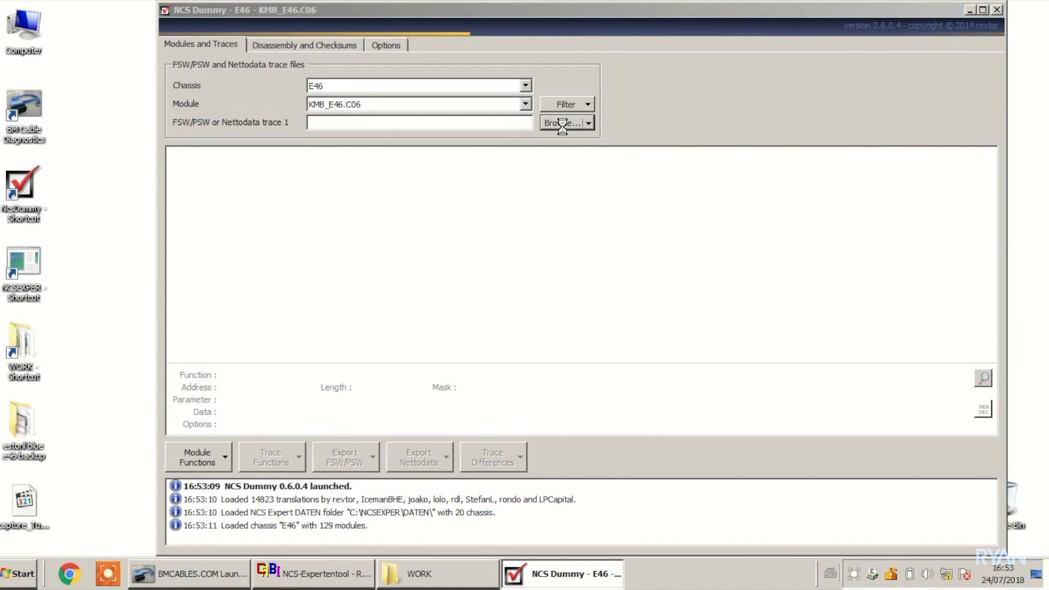
click(560, 122)
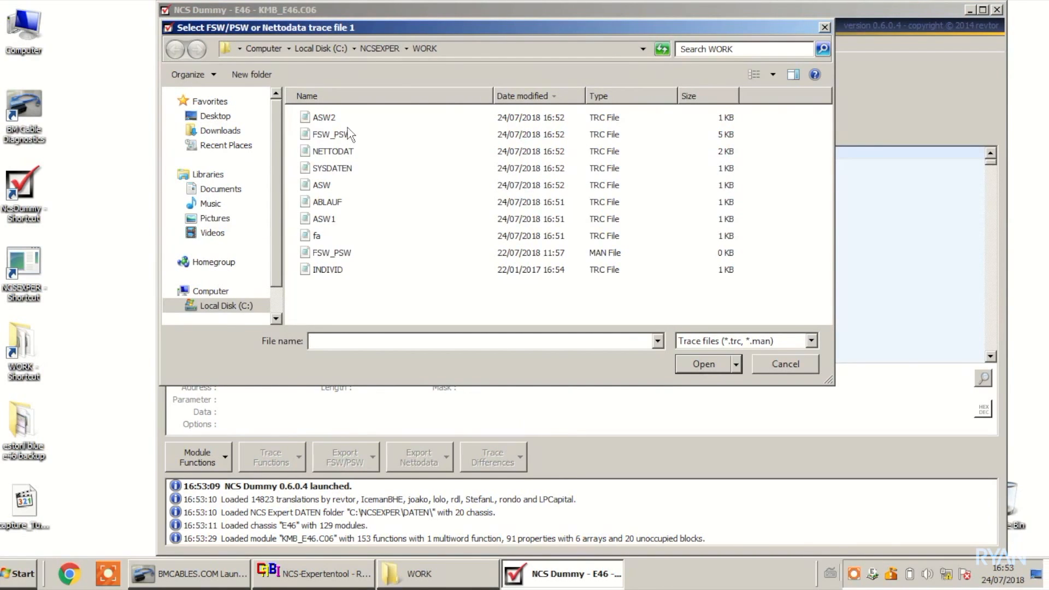
Load the FSW_PSW trace from the WORK folder using module KMB_E46.C06.
click(328, 134)
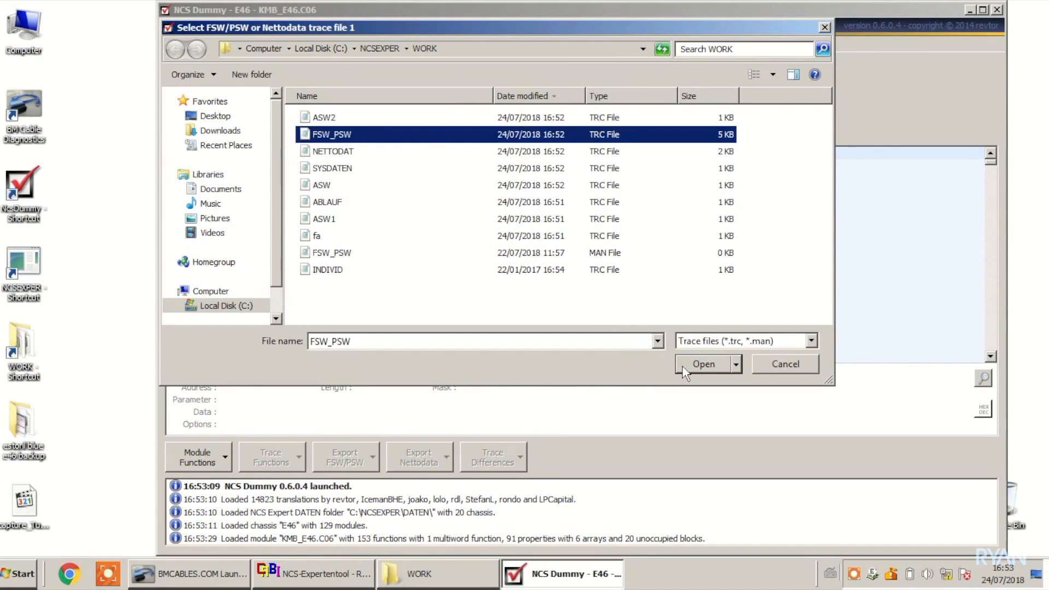
click(703, 363)
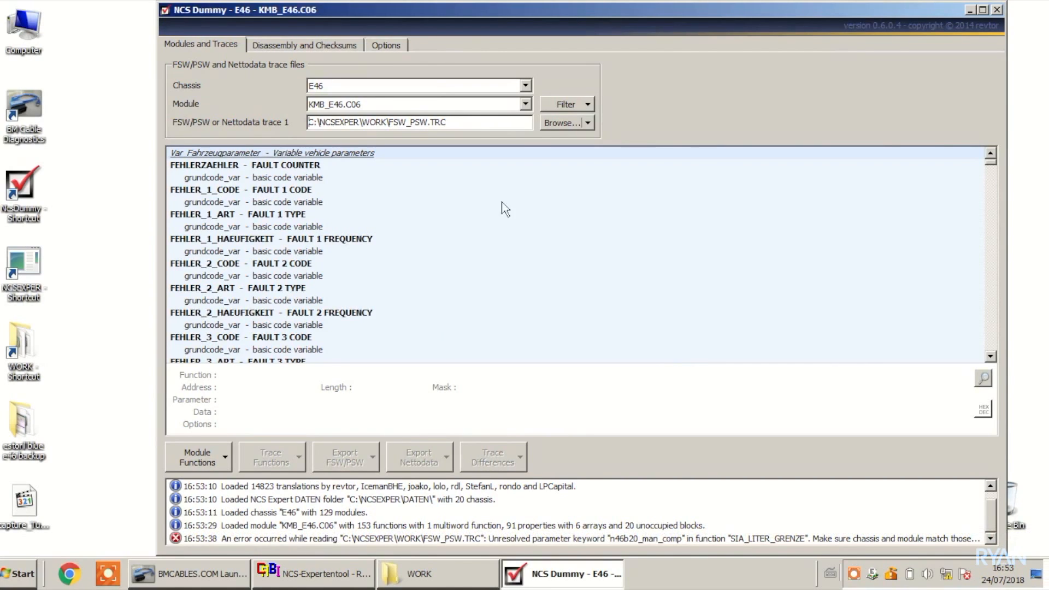
mouse_move(528, 112)
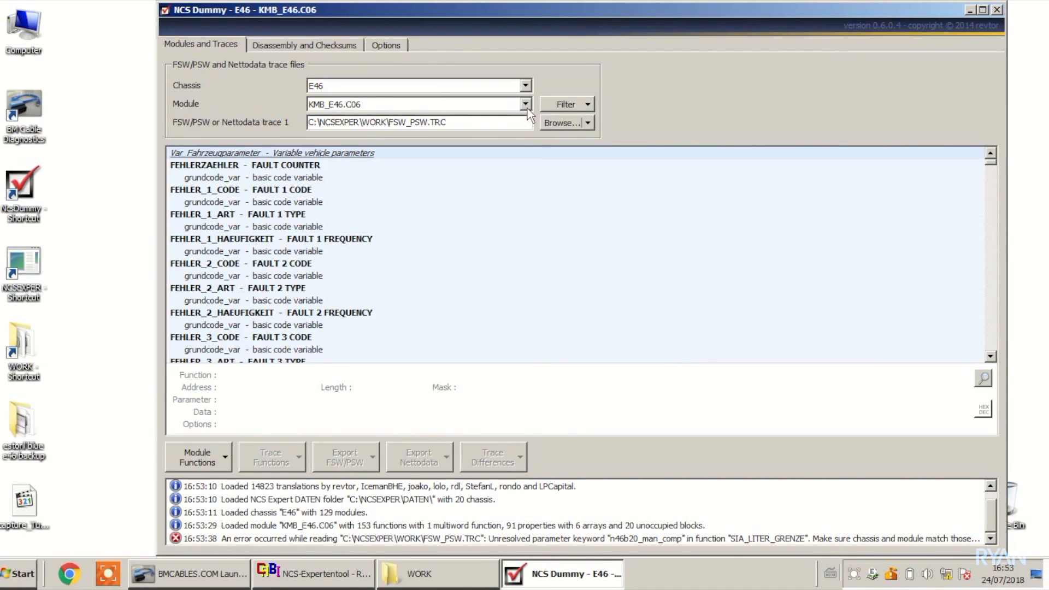
Switch the Module dropdown to KMB_E46.C07 to retry reading the trace.
click(523, 104)
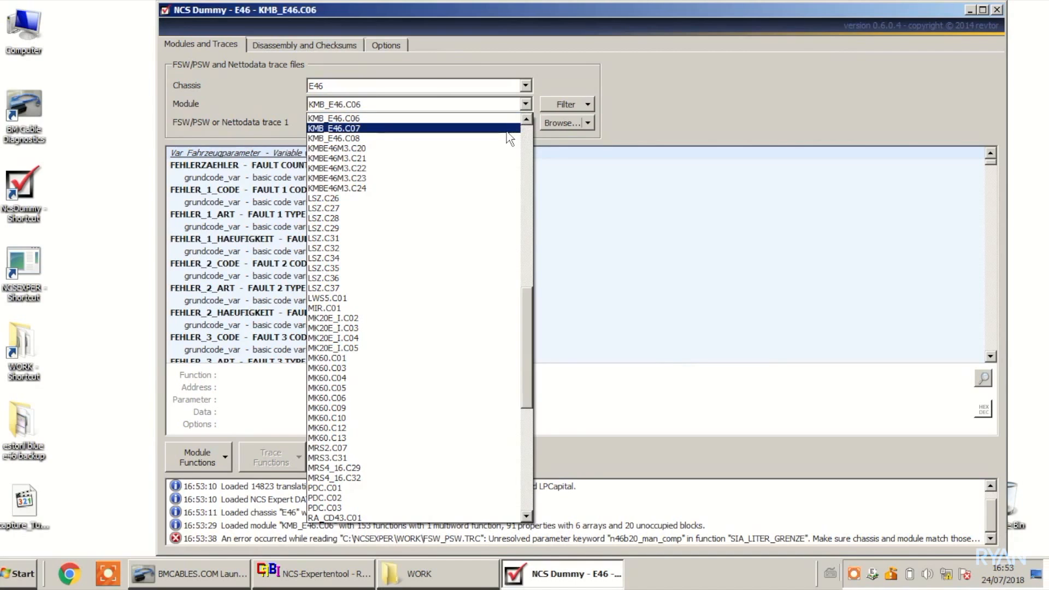
click(333, 127)
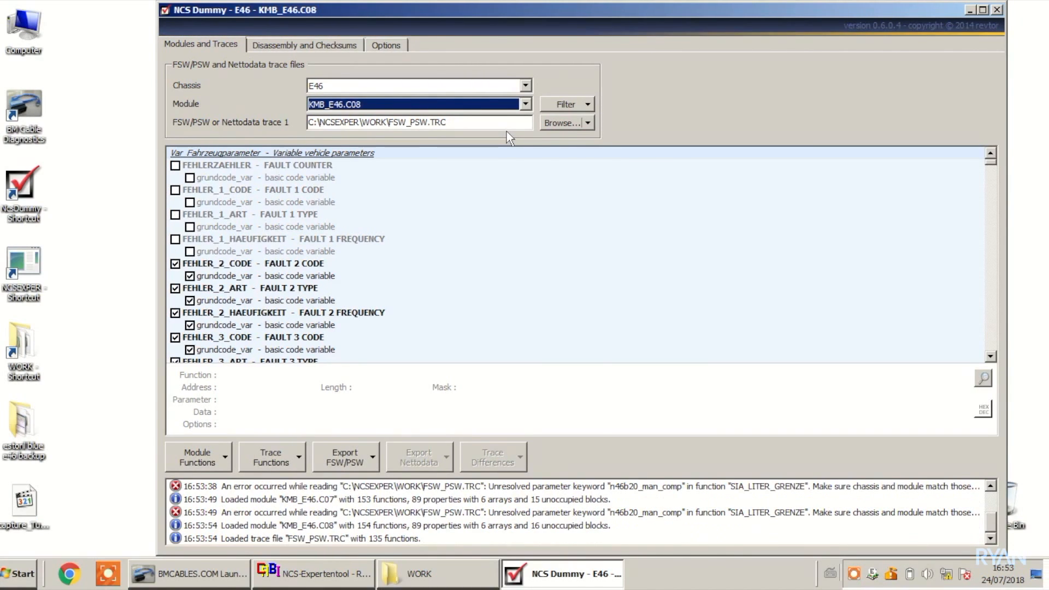
mouse_move(693, 92)
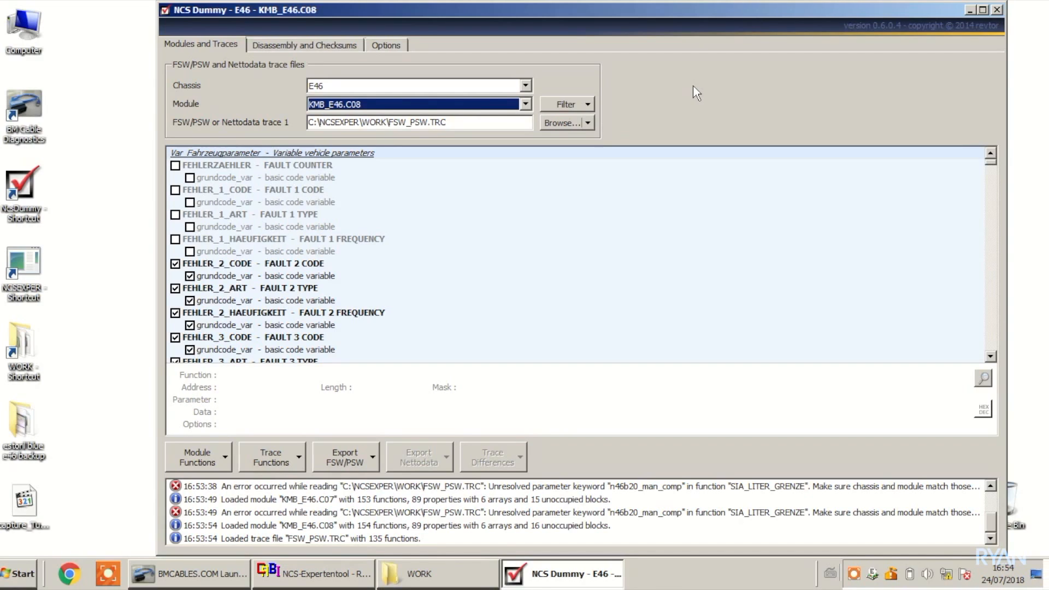
mouse_move(943, 315)
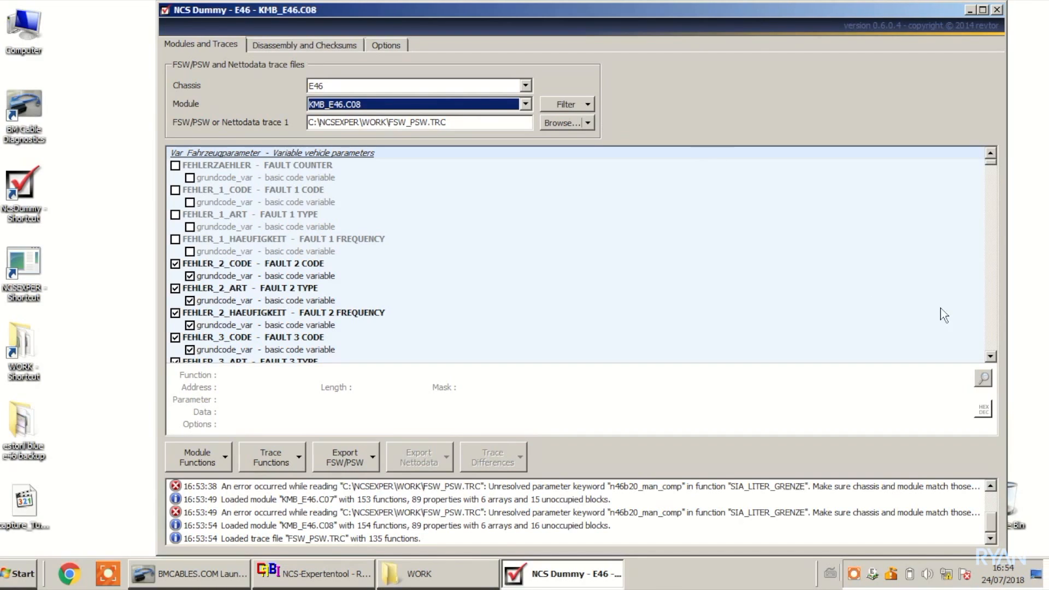
click(988, 358)
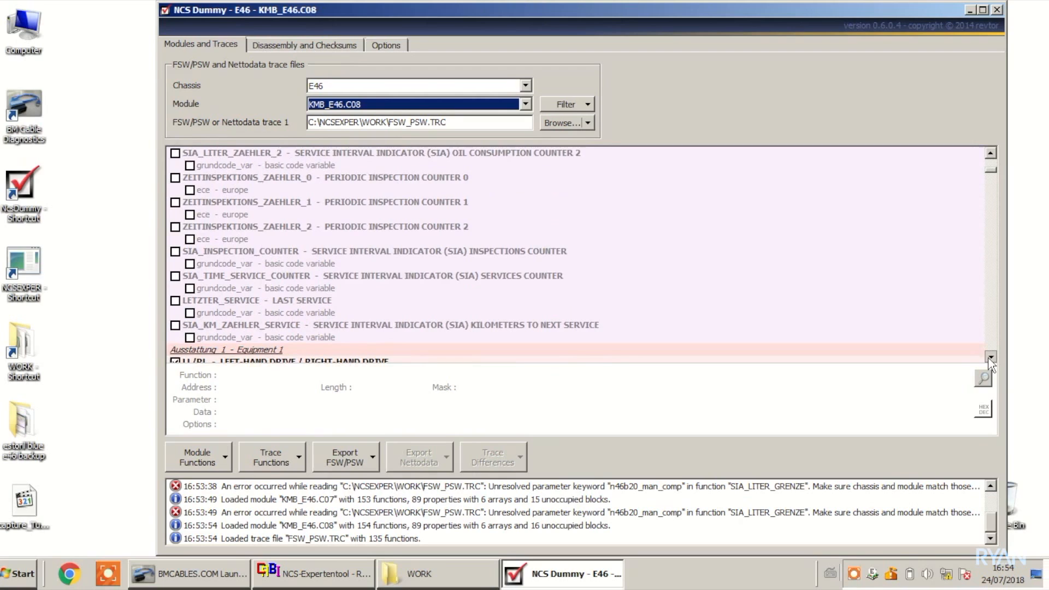
click(990, 354)
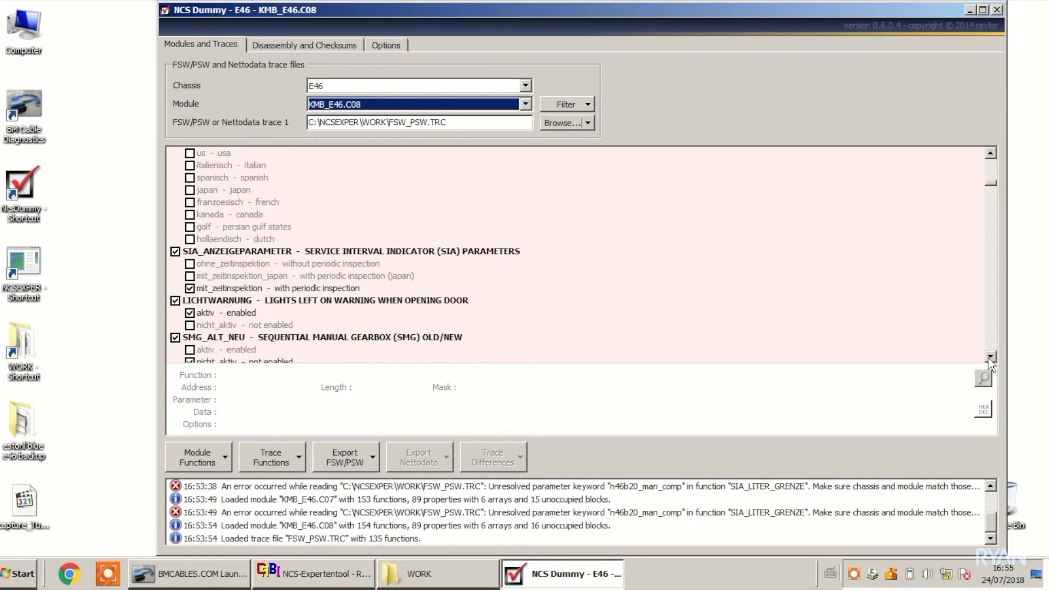
scroll(down, 3)
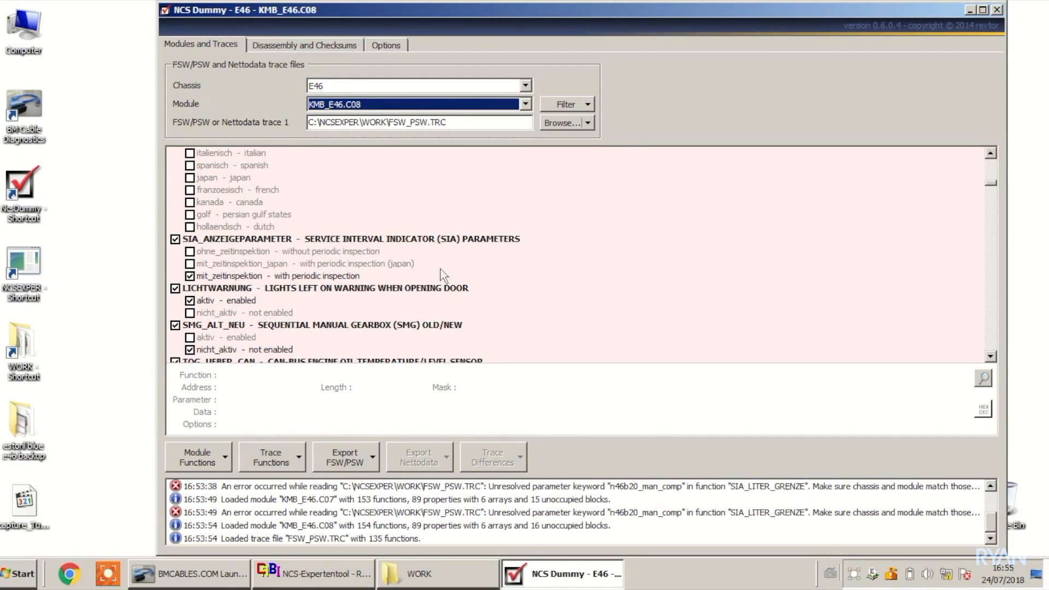
mouse_move(386, 270)
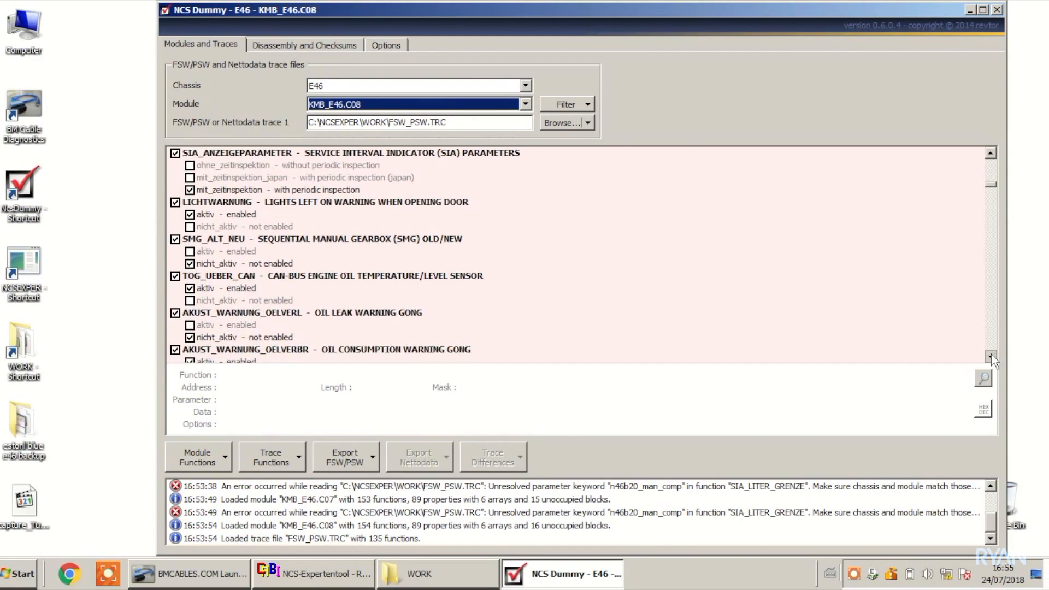
click(988, 356)
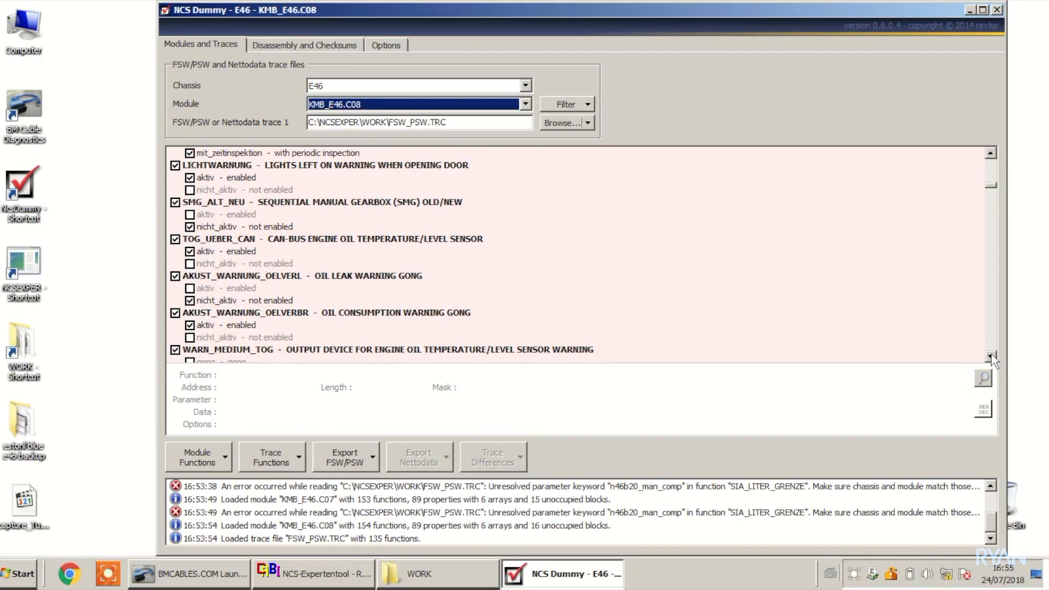
click(989, 356)
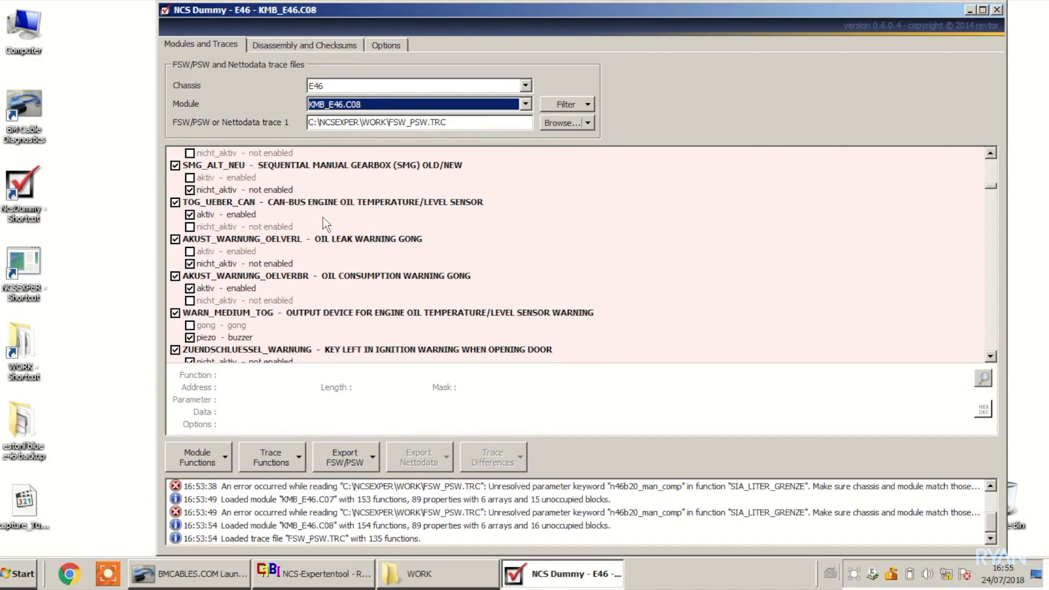
click(238, 263)
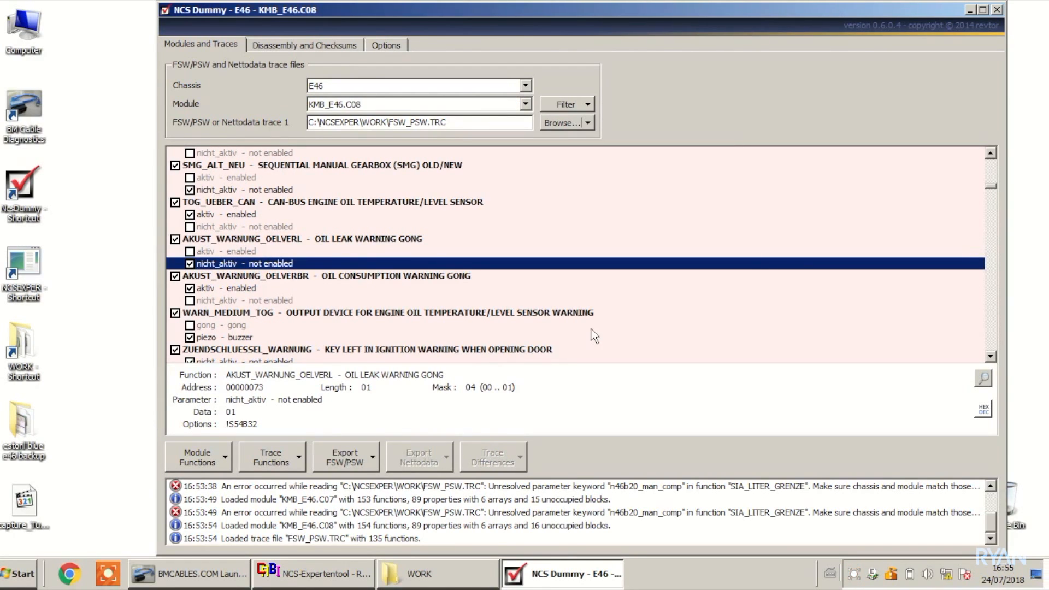
click(988, 355)
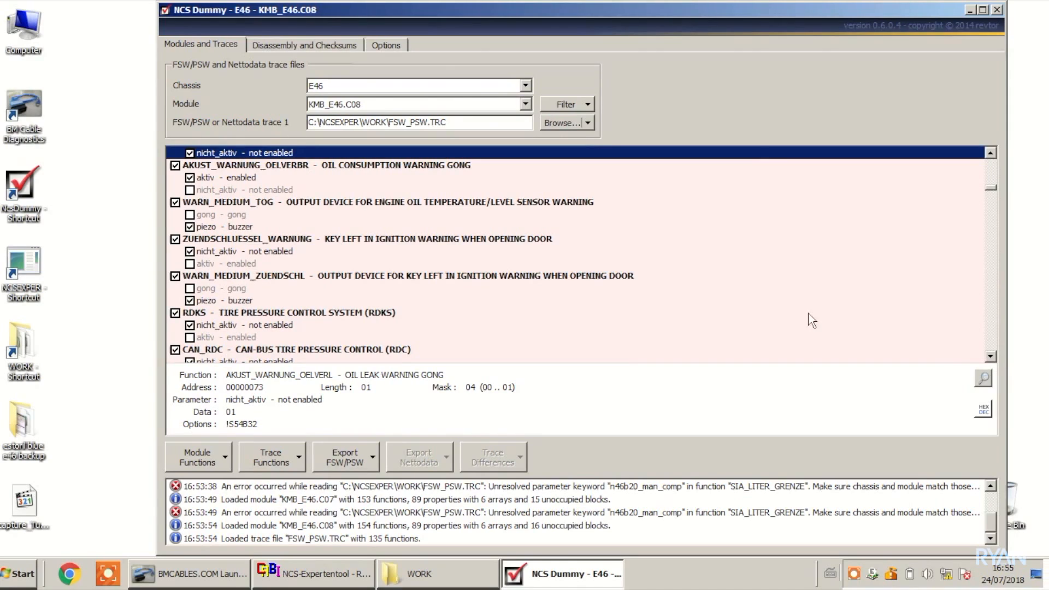
mouse_move(471, 277)
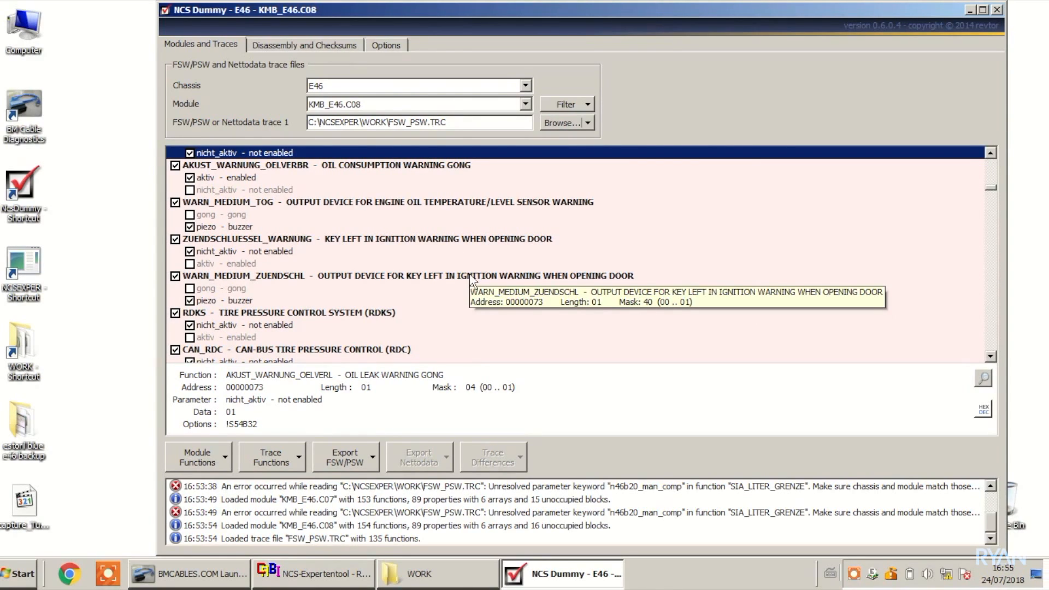
mouse_move(617, 318)
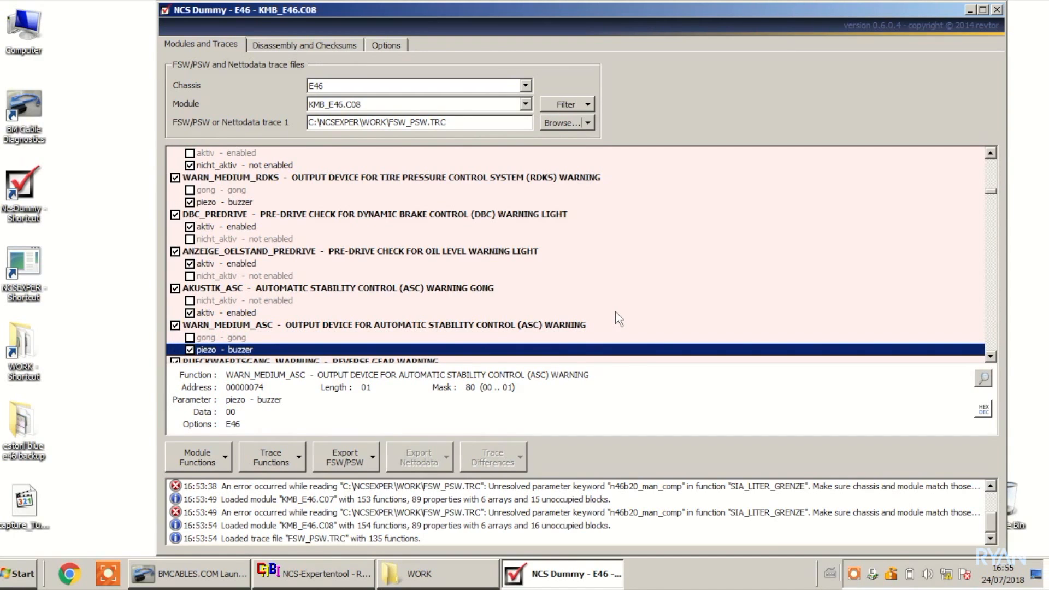
scroll(down, 3)
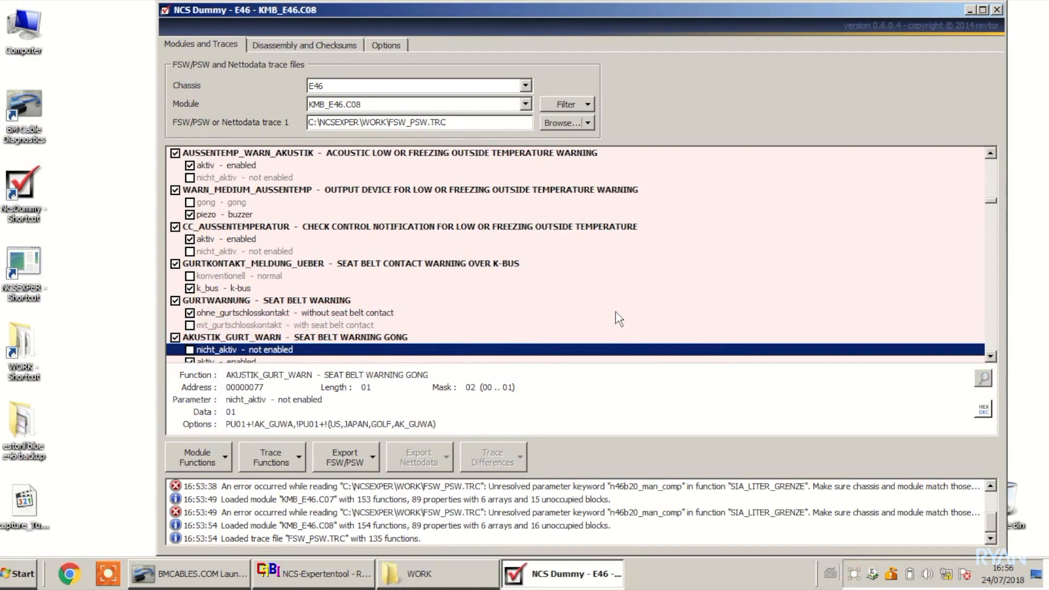
scroll(down, 3)
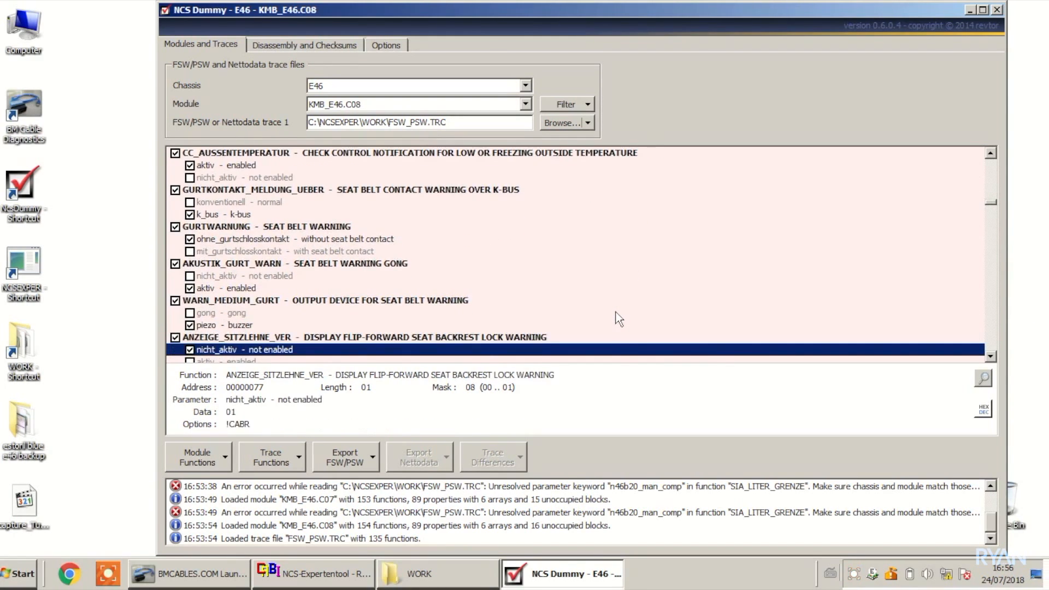
scroll(down, 3)
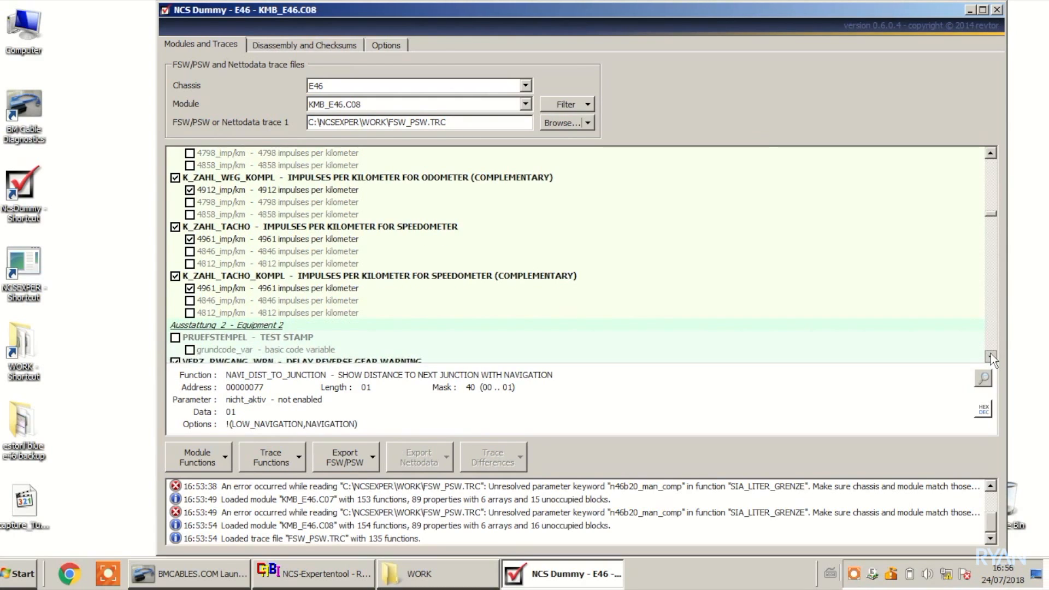
Select 15.000_km under KM_SERVICE_INTERVALL and scroll down the decoded coding list.
click(989, 358)
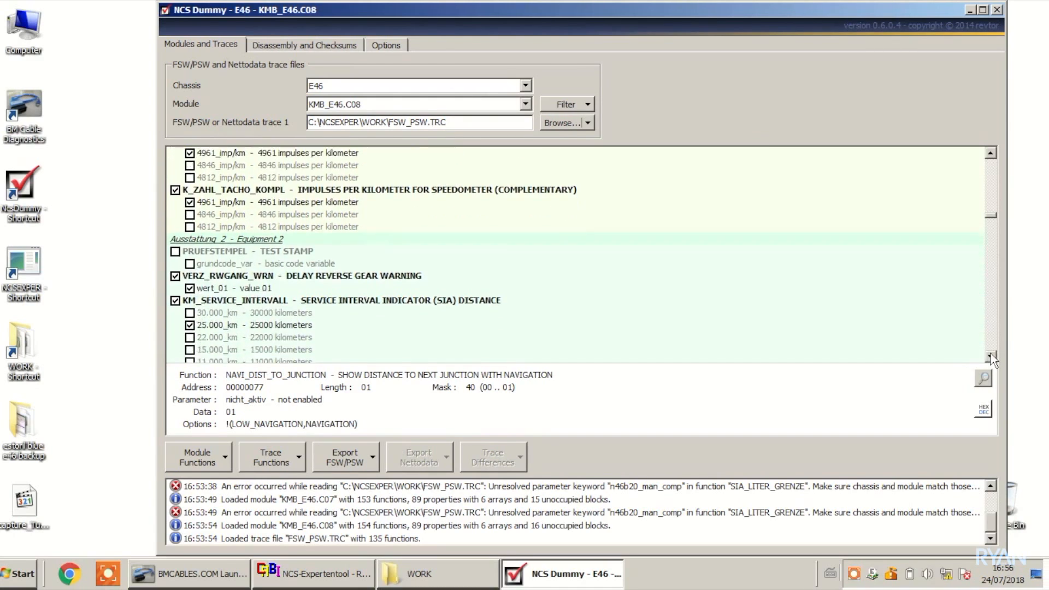
scroll(down, 3)
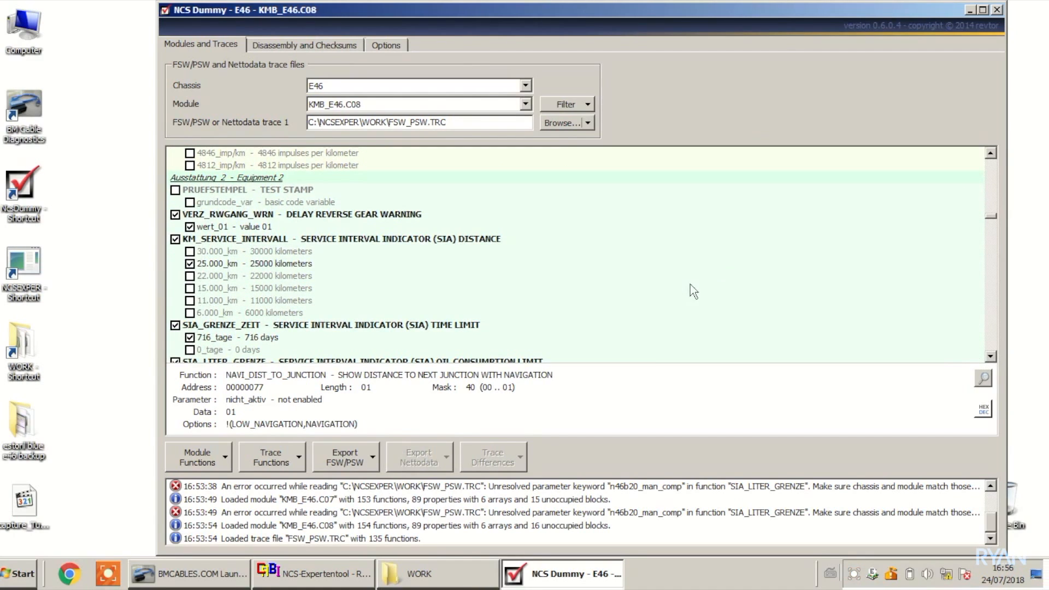
mouse_move(345, 340)
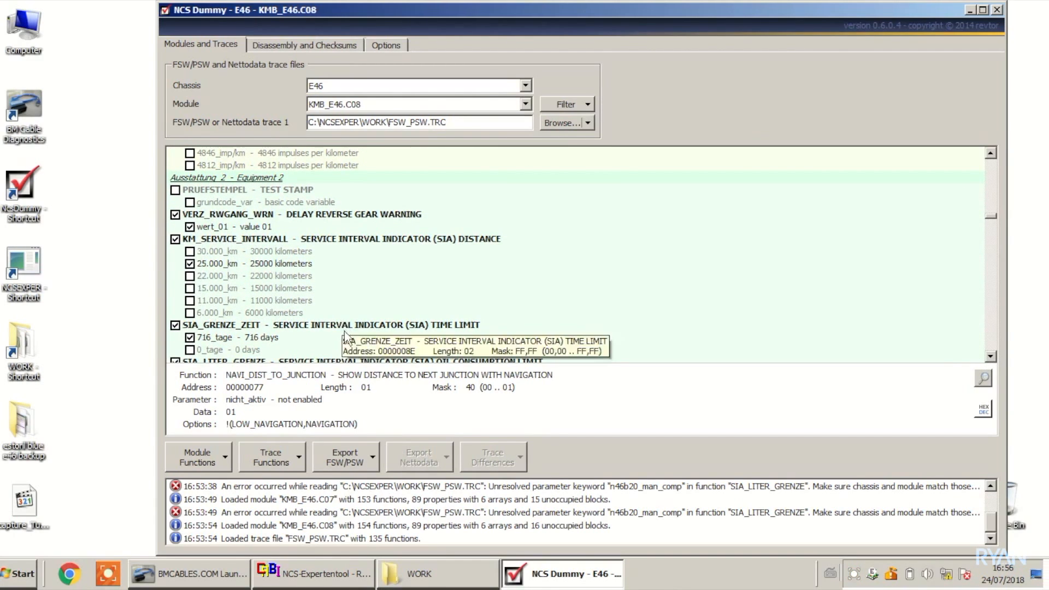
mouse_move(366, 227)
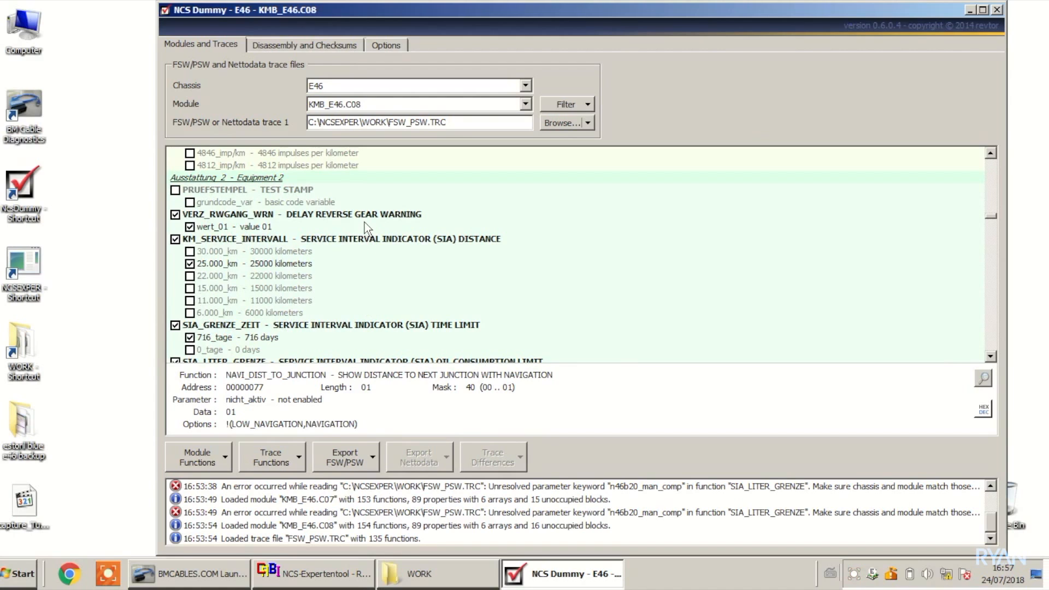
mouse_move(394, 240)
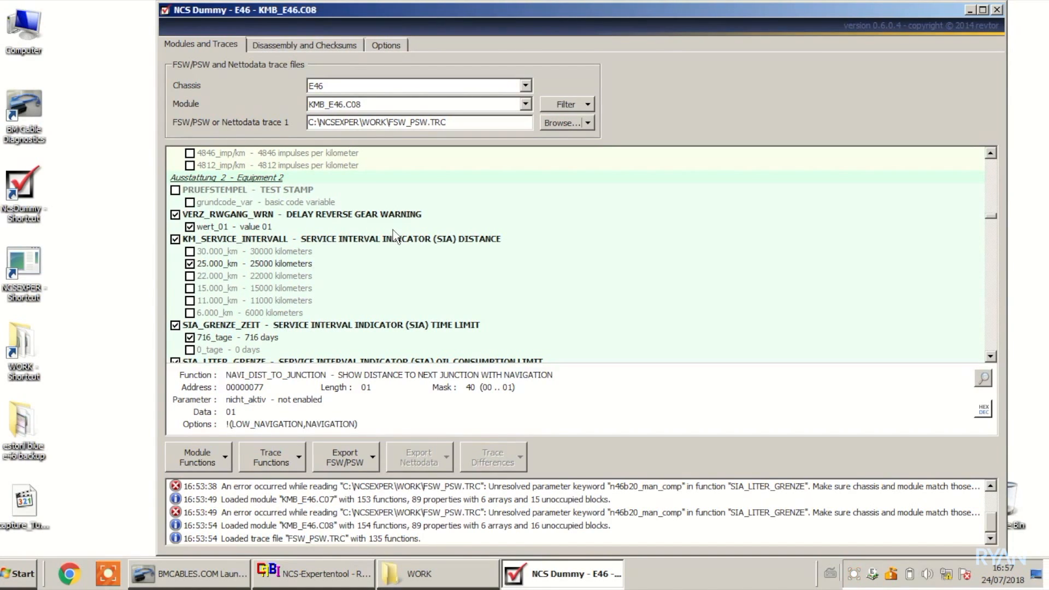
mouse_move(200, 289)
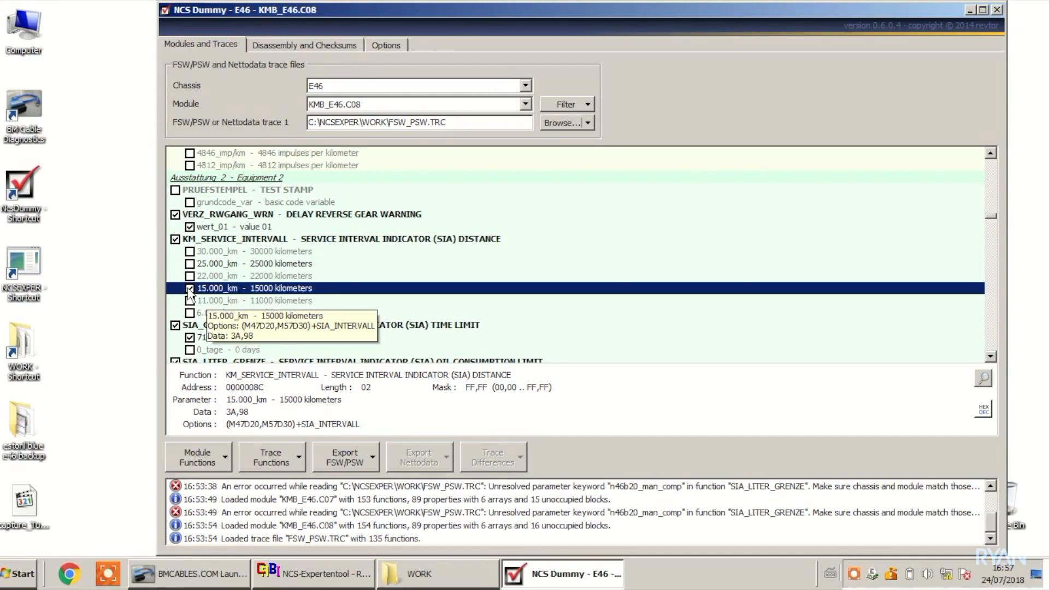
mouse_move(205, 297)
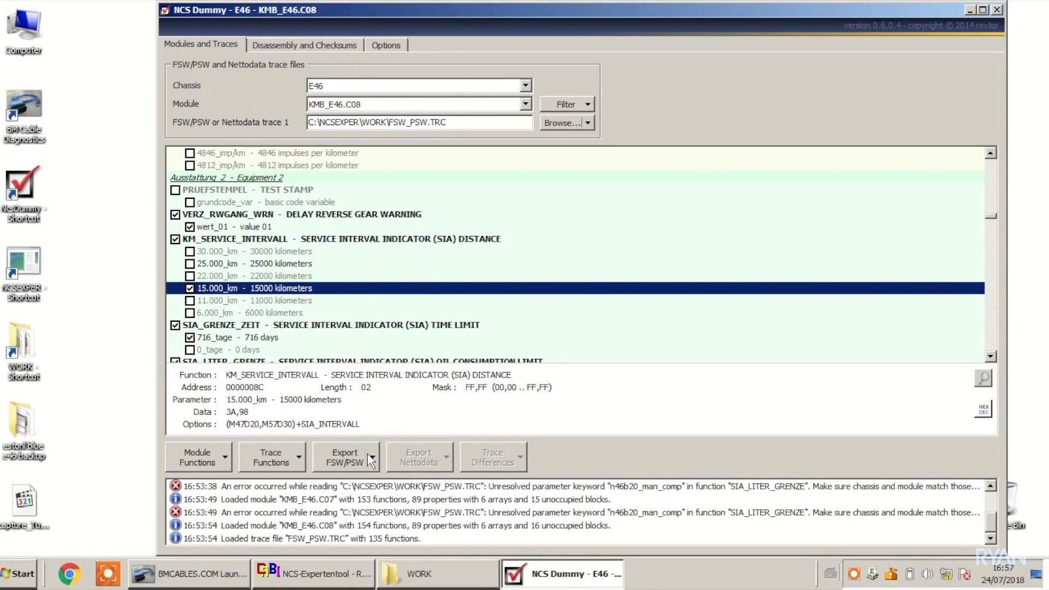
mouse_move(410, 288)
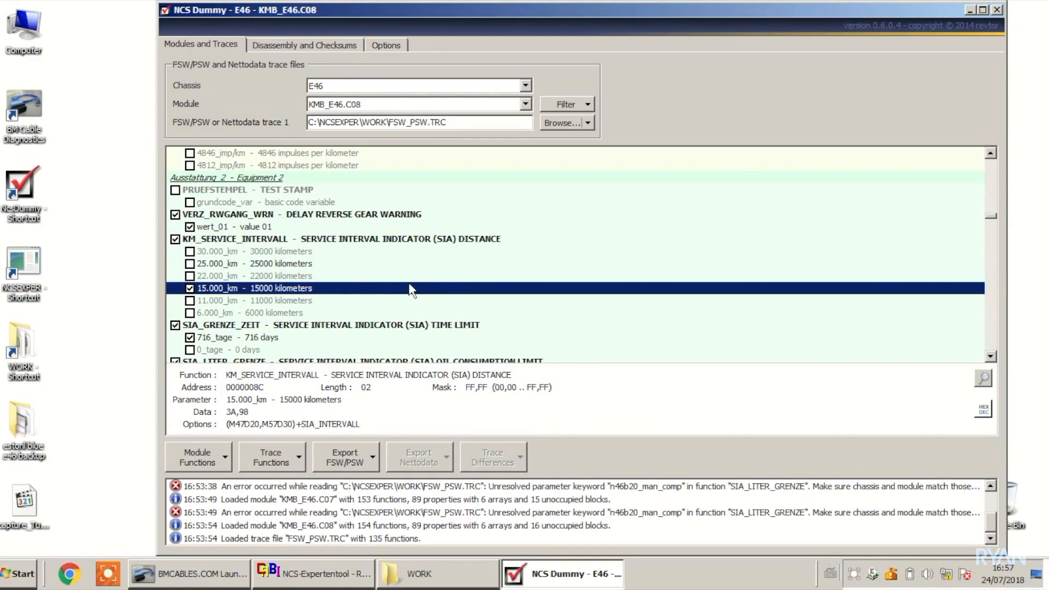
mouse_move(375, 437)
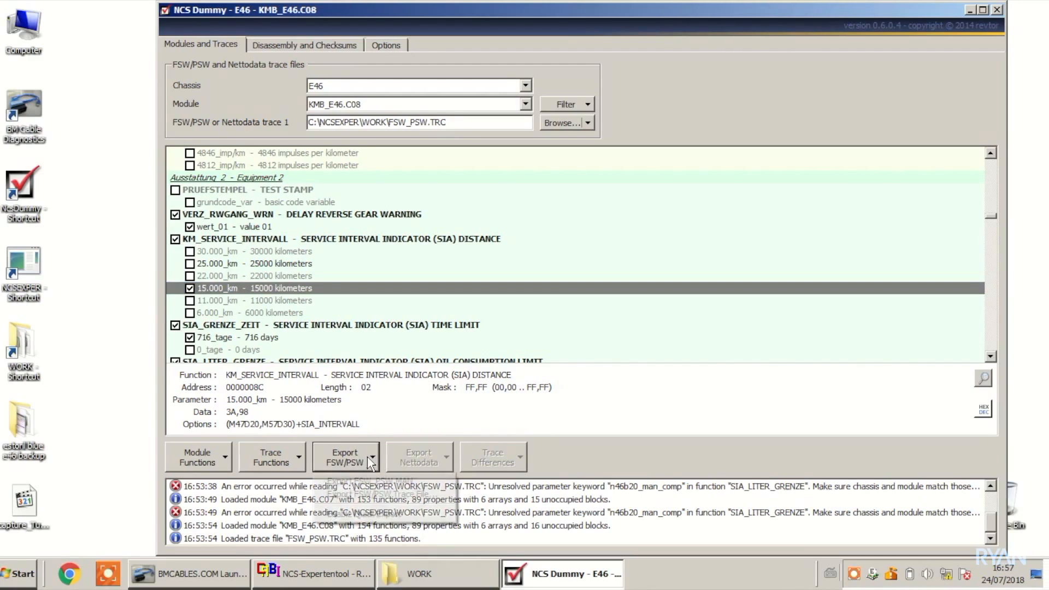
Export the edited 15,000 km trace through the Export FSW/PSW menu as FSW_PSW.MAN.
click(359, 456)
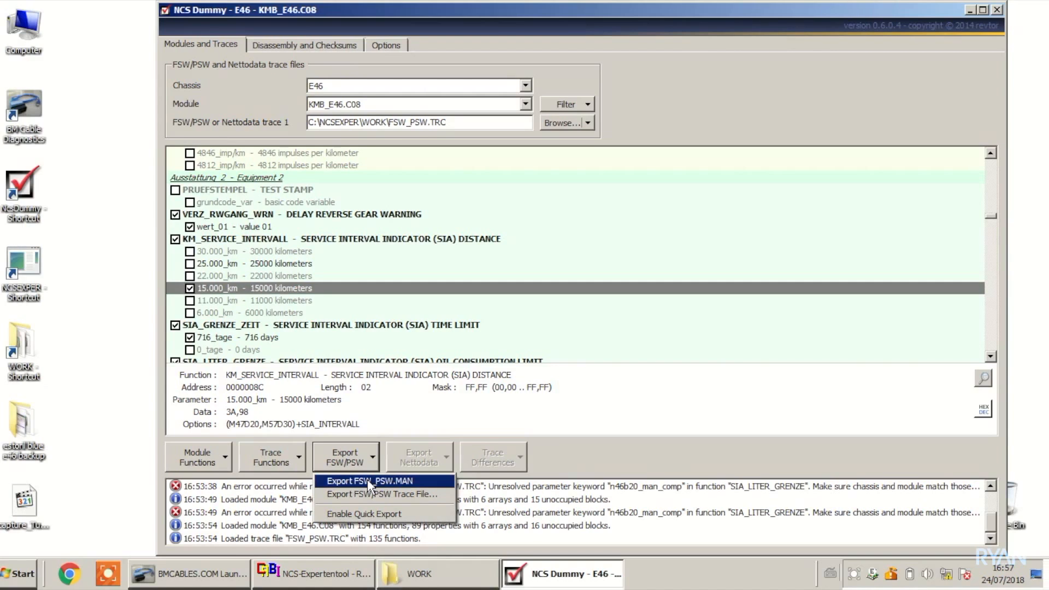
click(372, 480)
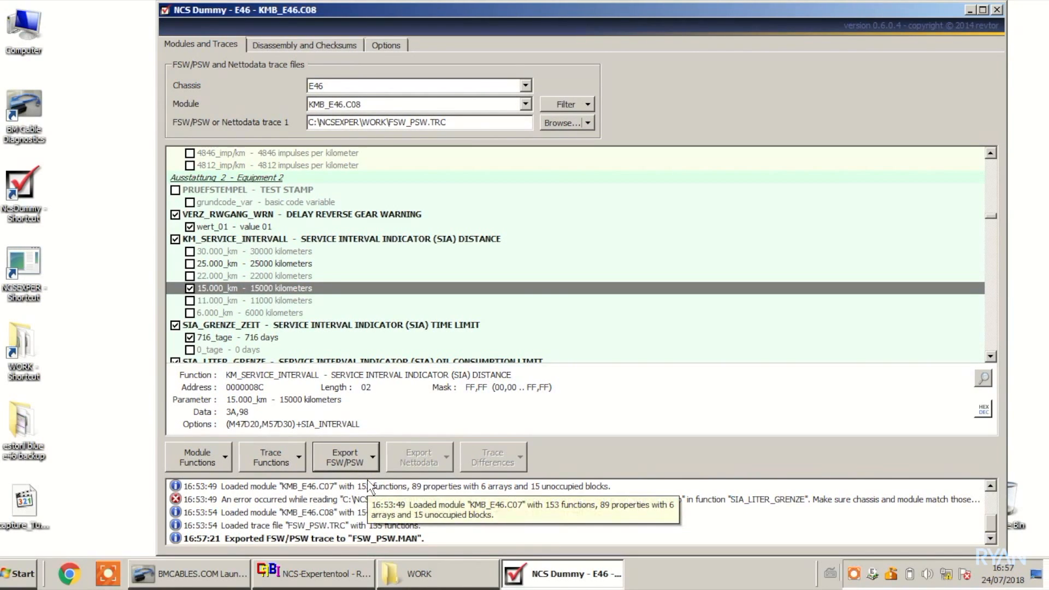
mouse_move(407, 574)
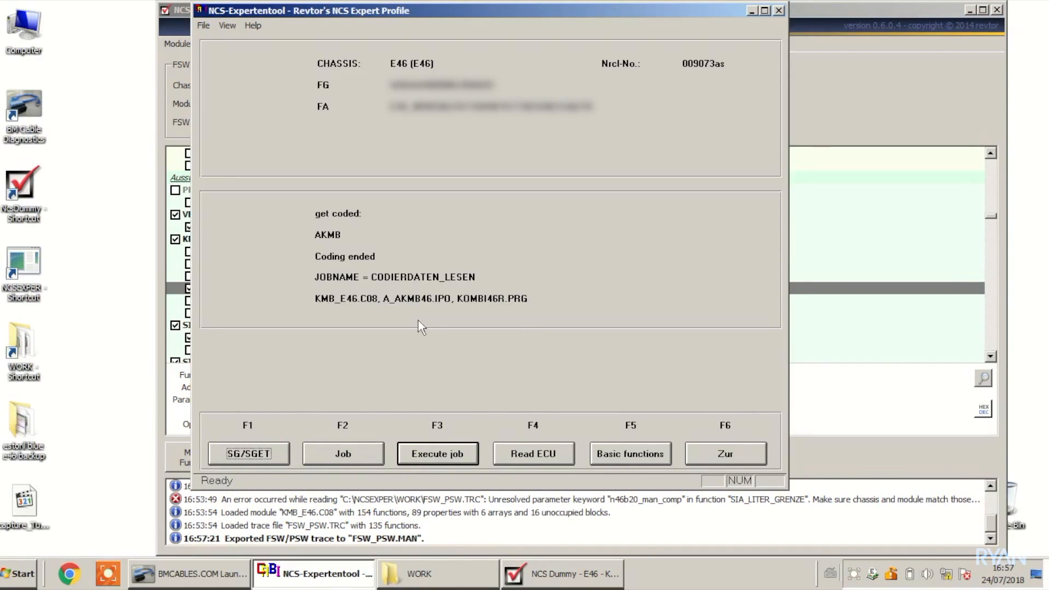
mouse_move(397, 394)
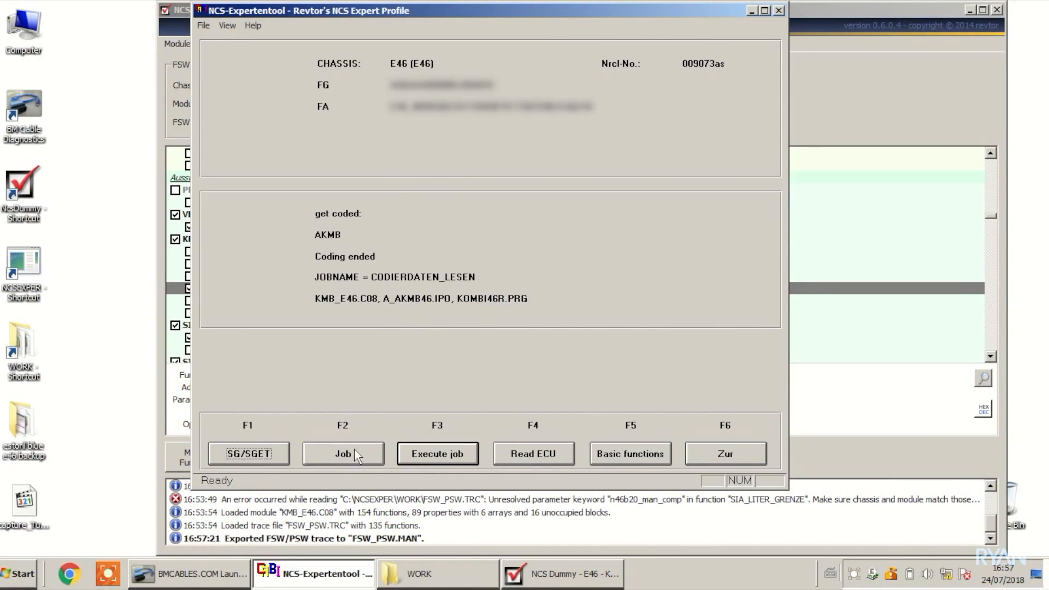
Select SG_CODIEREN as the AKMB module's job and confirm it.
click(343, 453)
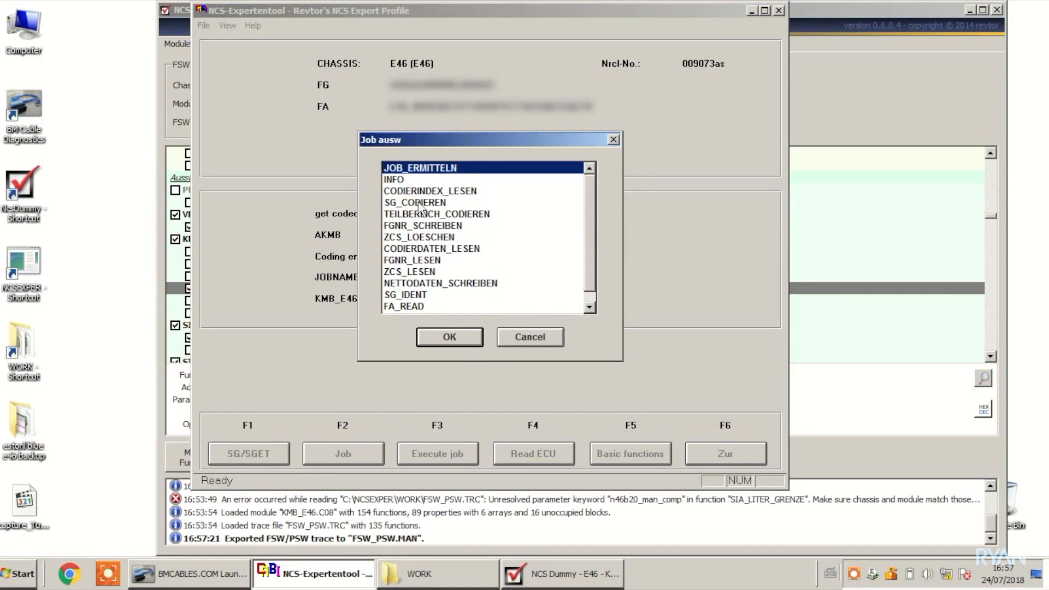
click(414, 203)
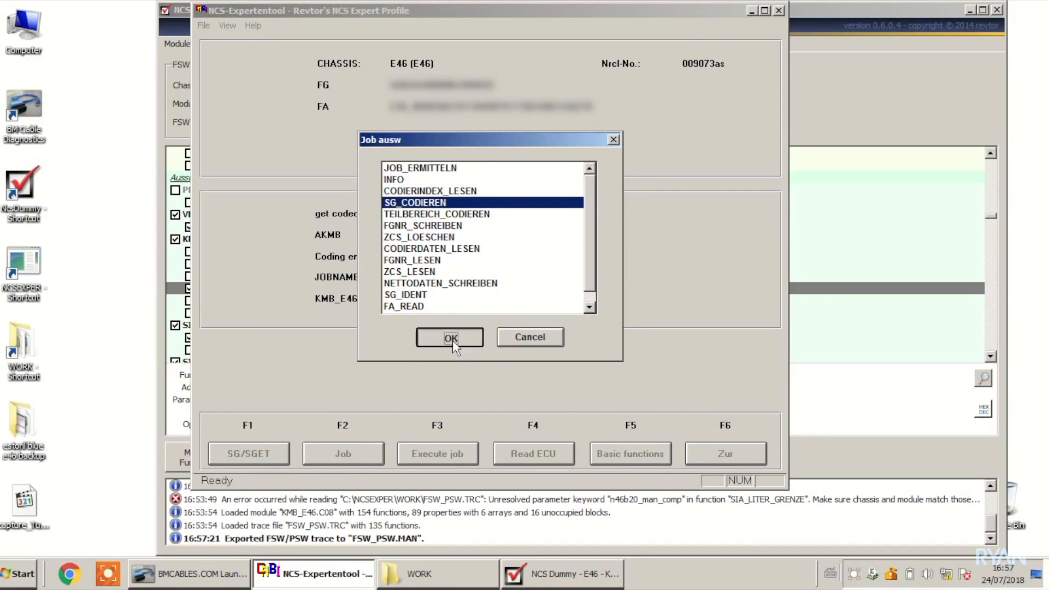
click(450, 337)
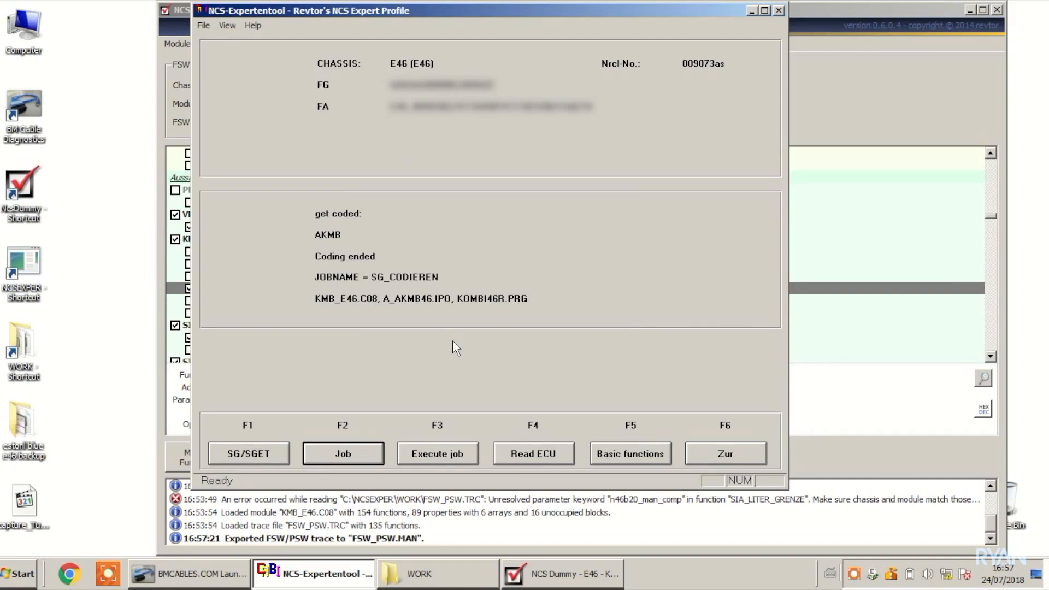
mouse_move(434, 456)
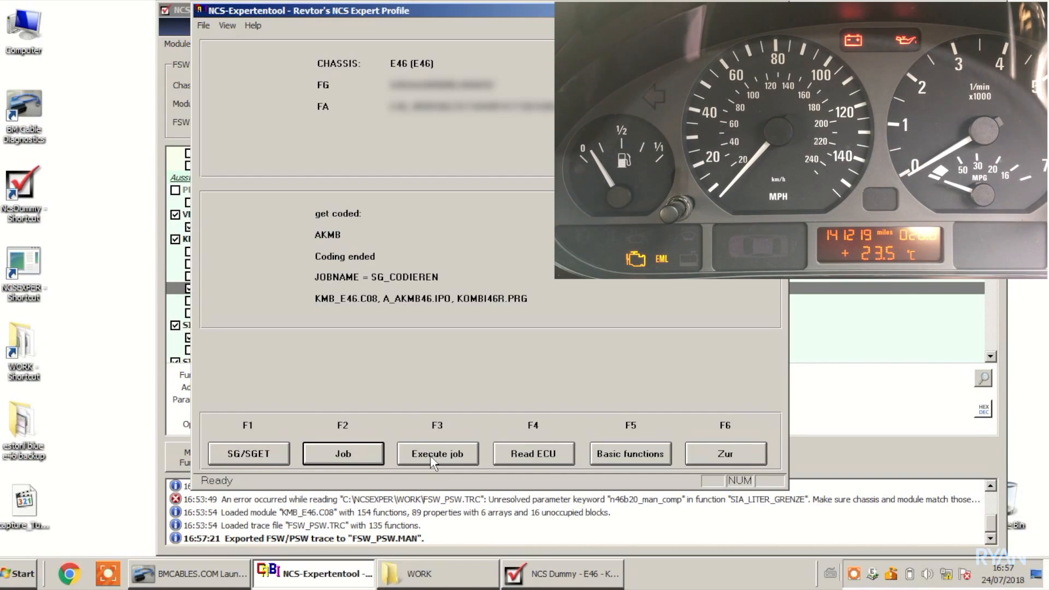
Run SG_CODIEREN to code the instrument cluster with the 15,000 km interval.
click(437, 452)
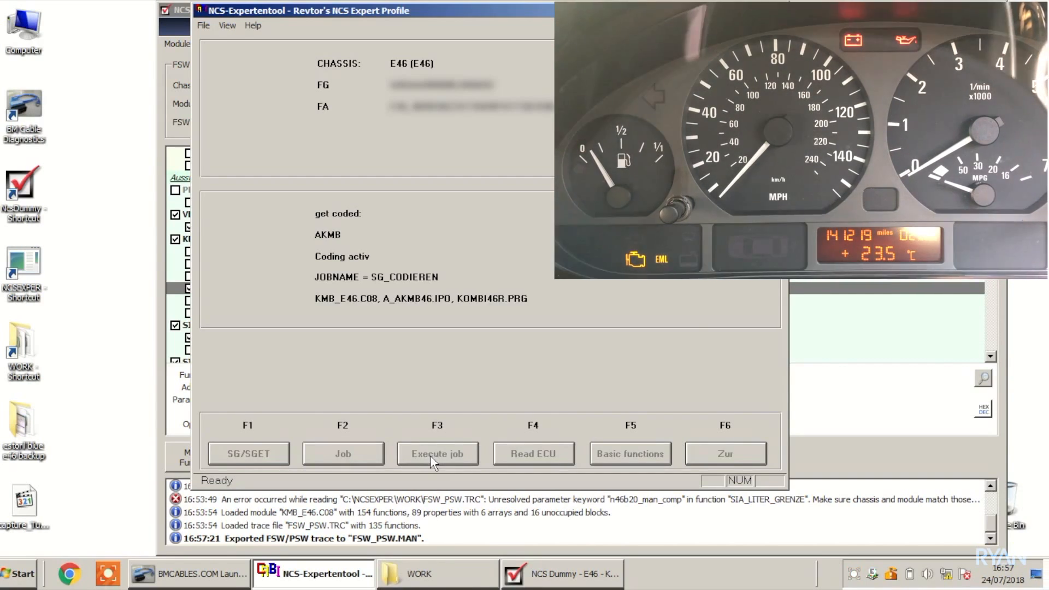
mouse_move(485, 345)
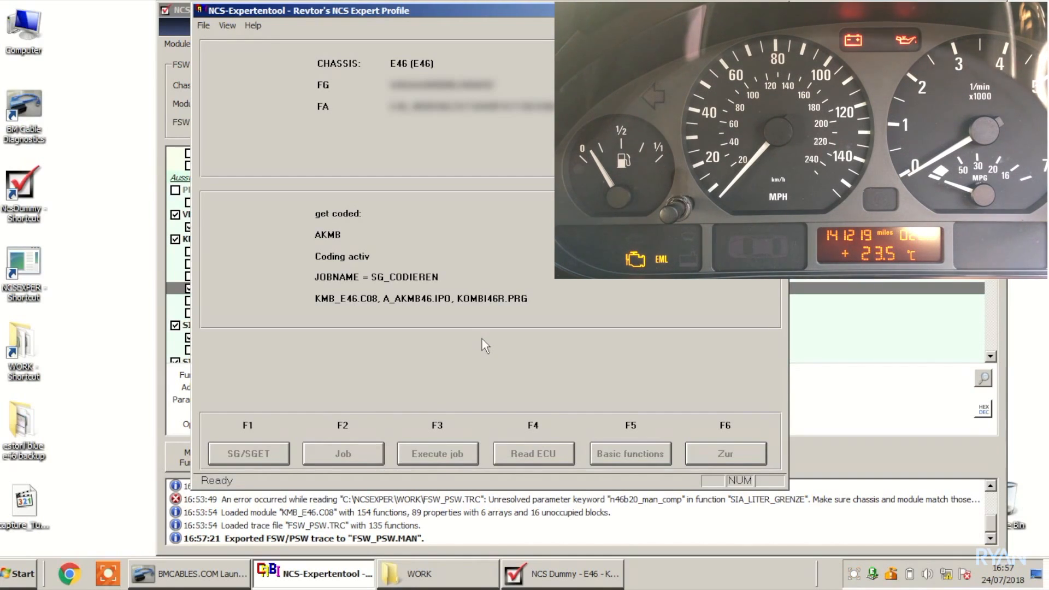
click(437, 454)
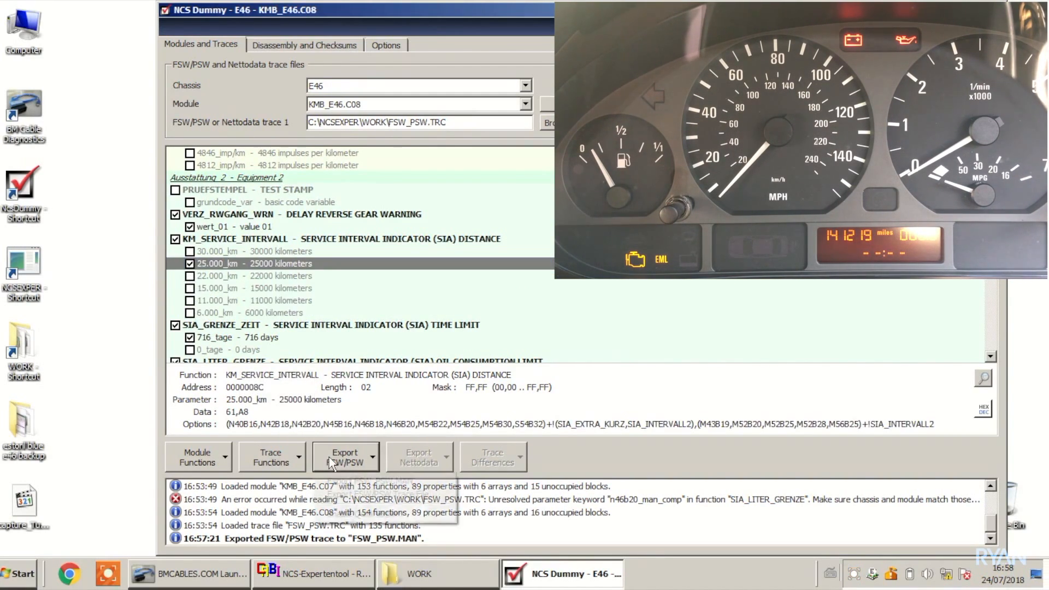
Re-export FSW_PSW.MAN with 25000 km and rerun SG_CODIEREN on the AKMB module.
click(345, 456)
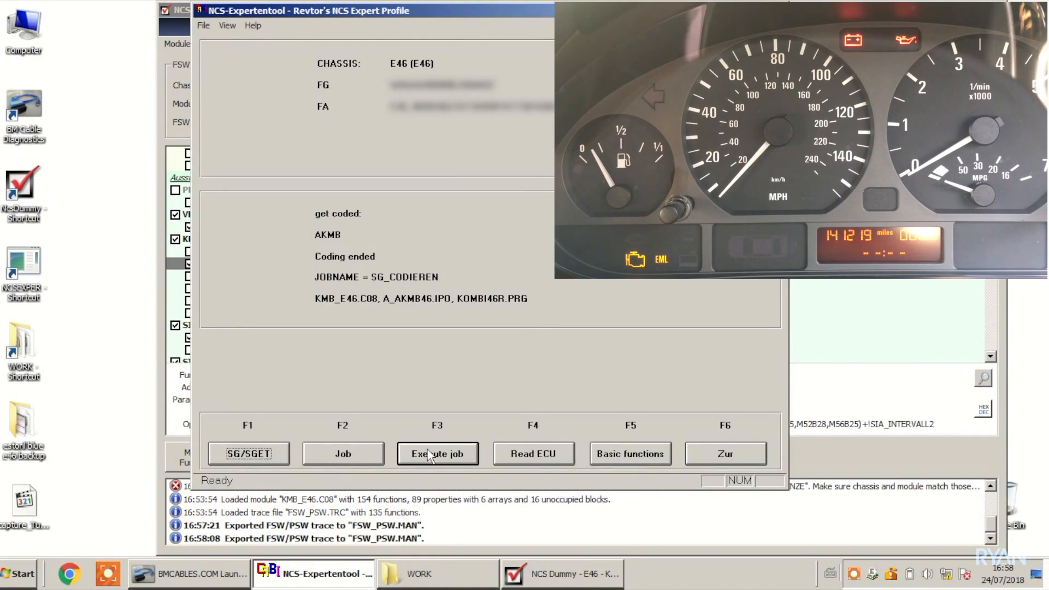
click(437, 453)
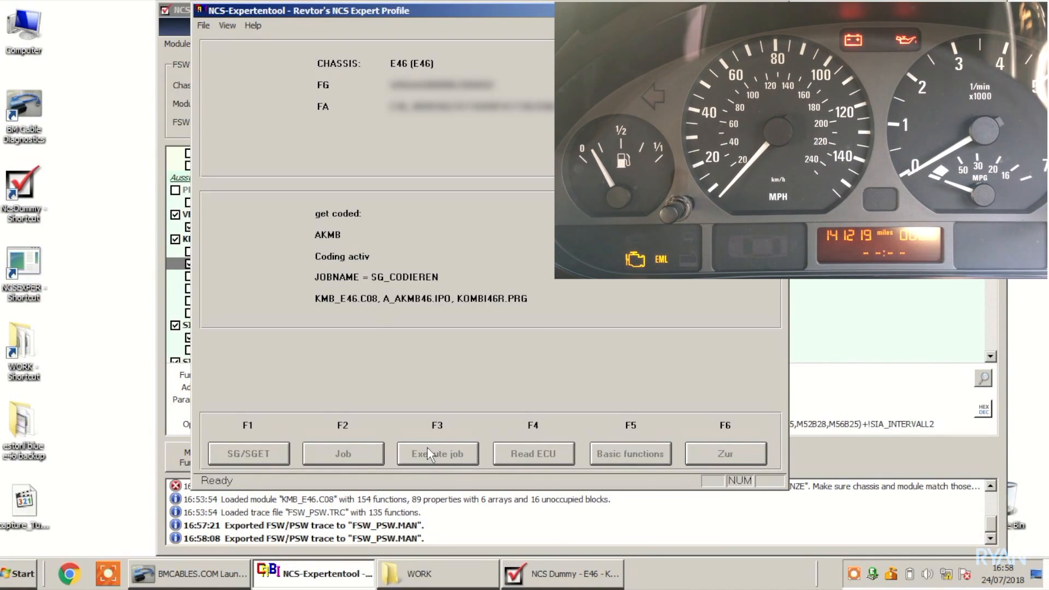
click(437, 453)
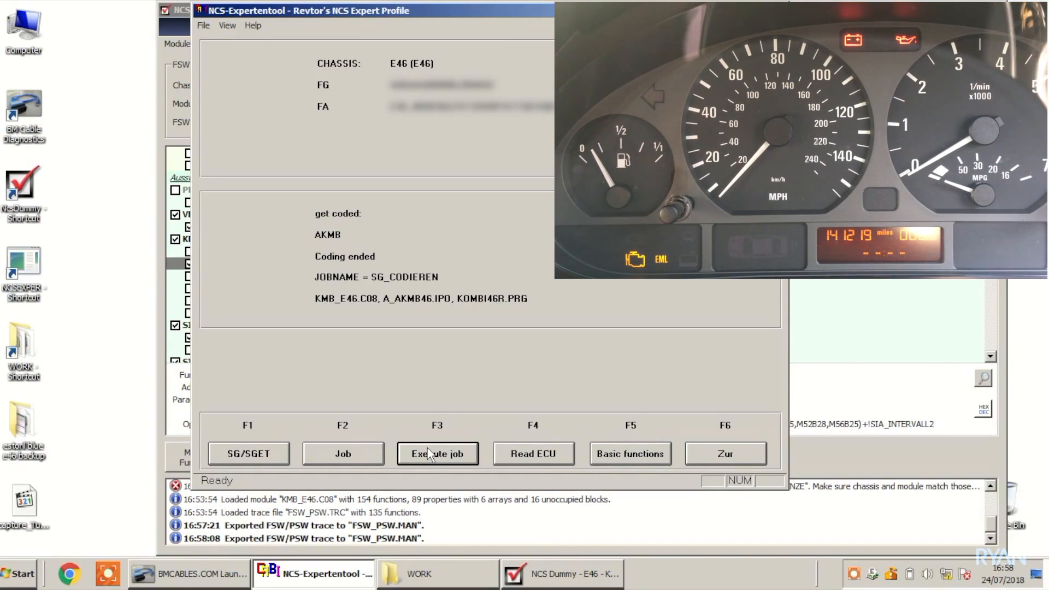
mouse_move(441, 454)
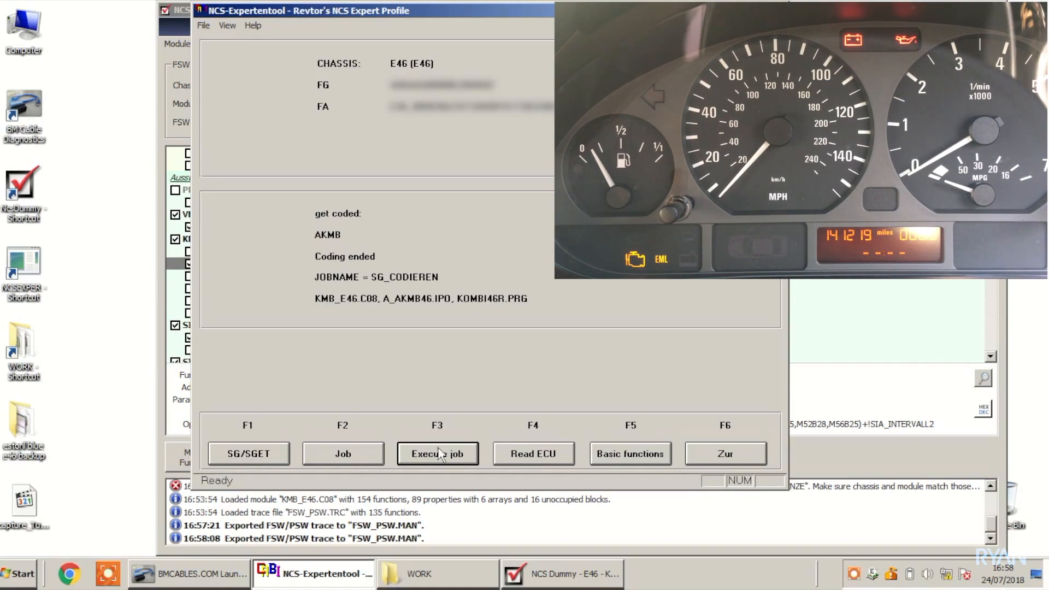
click(564, 589)
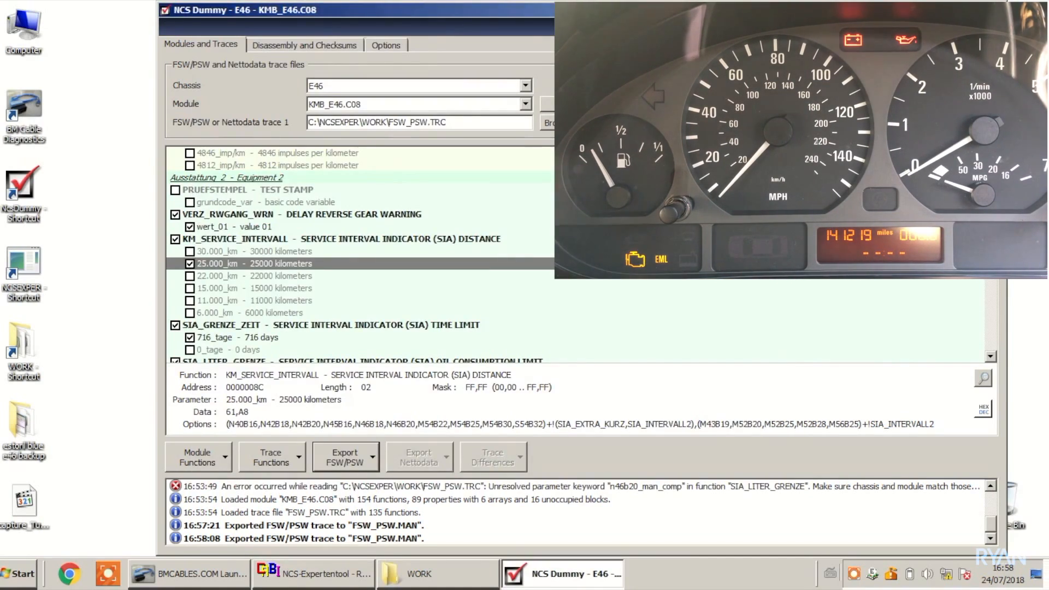